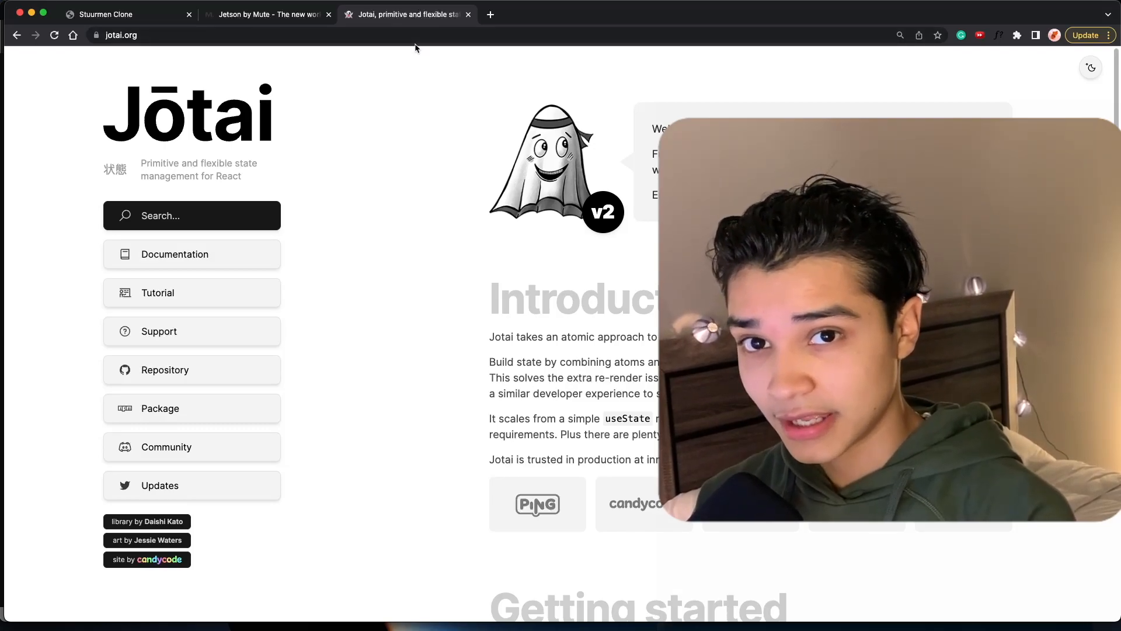
mouse_move(363, 125)
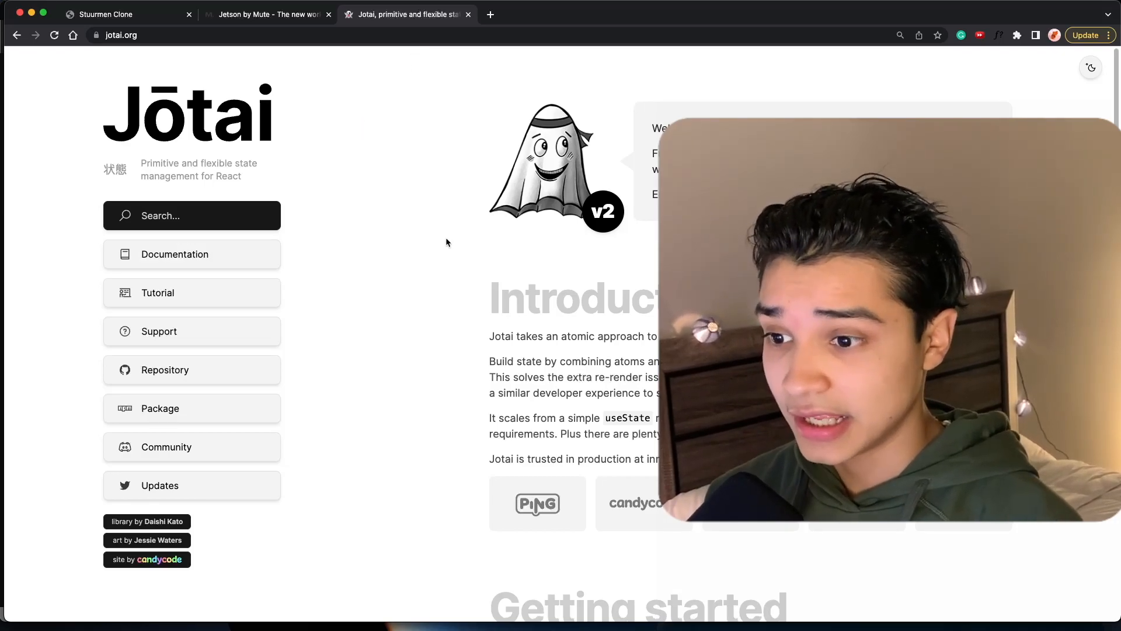
Page the Jetson feature cards to Lighting, glance at the Jotai docs, then return.
scroll(down, 3)
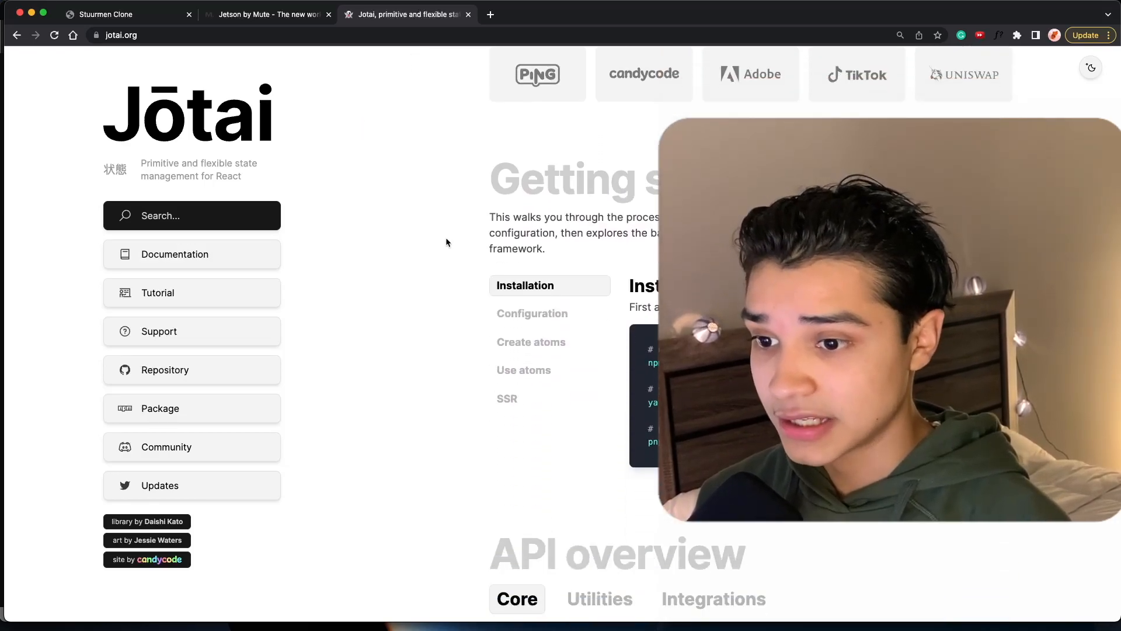
scroll(down, 3)
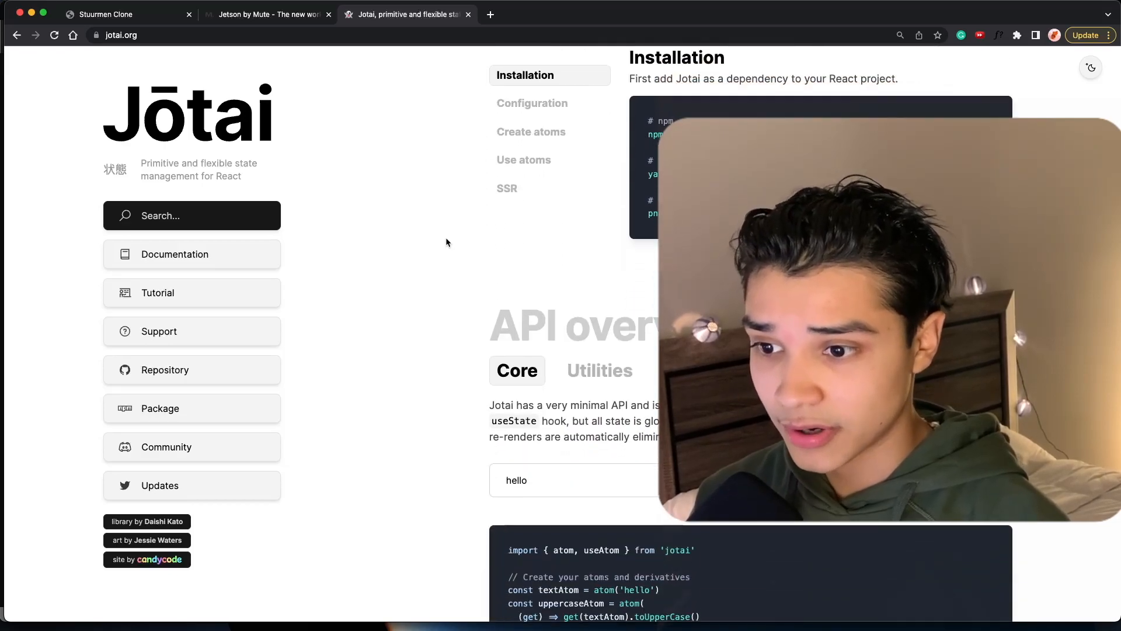
scroll(down, 3)
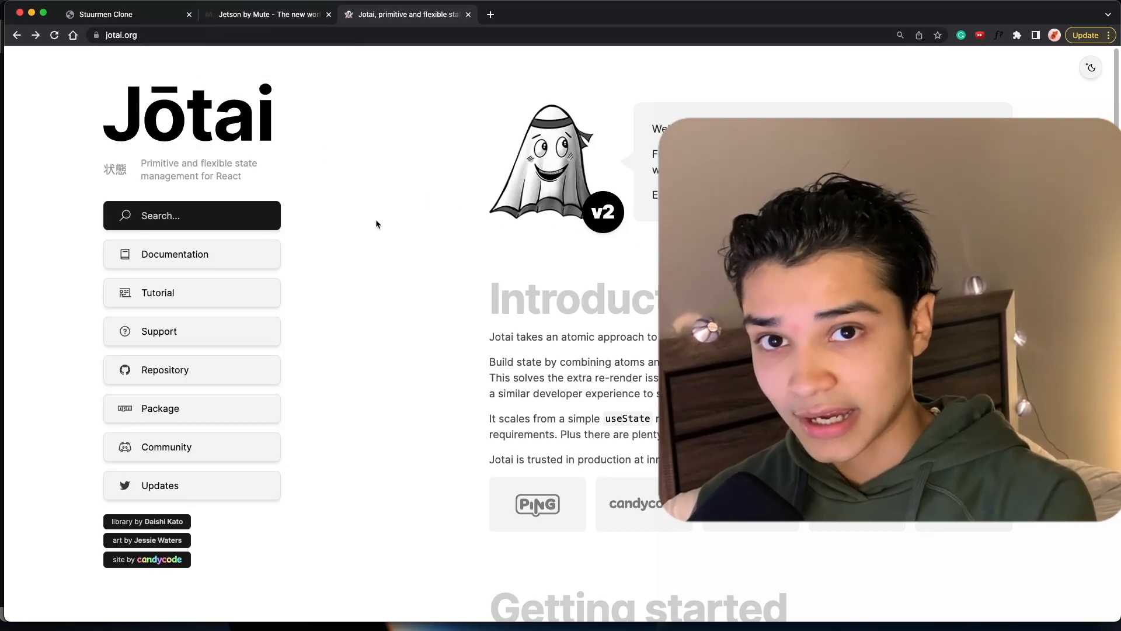
mouse_move(373, 248)
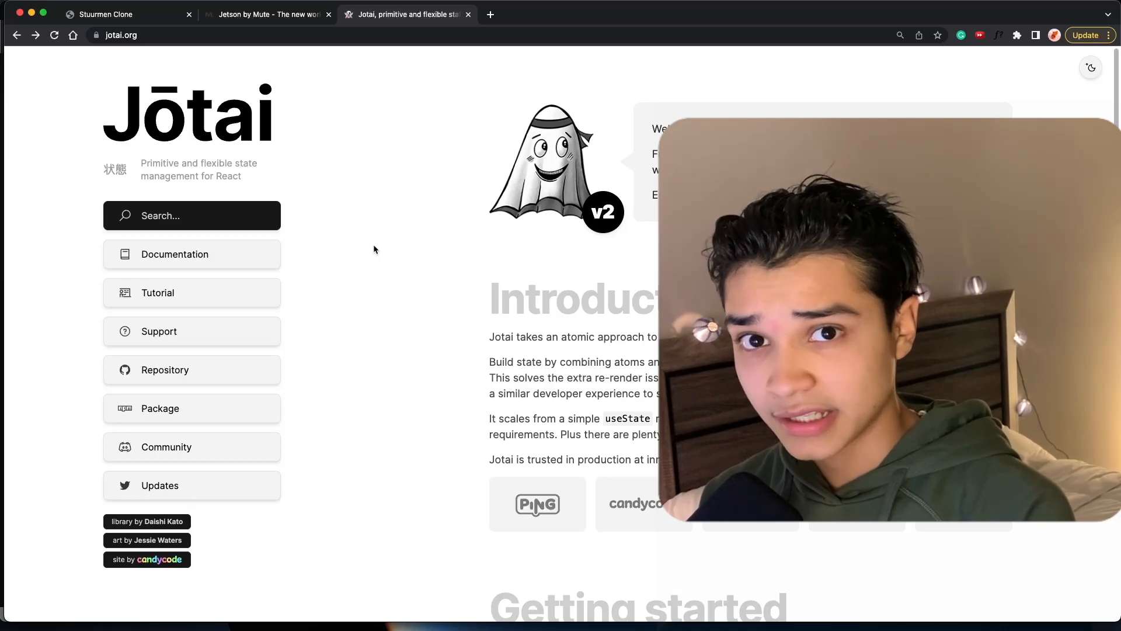
mouse_move(364, 255)
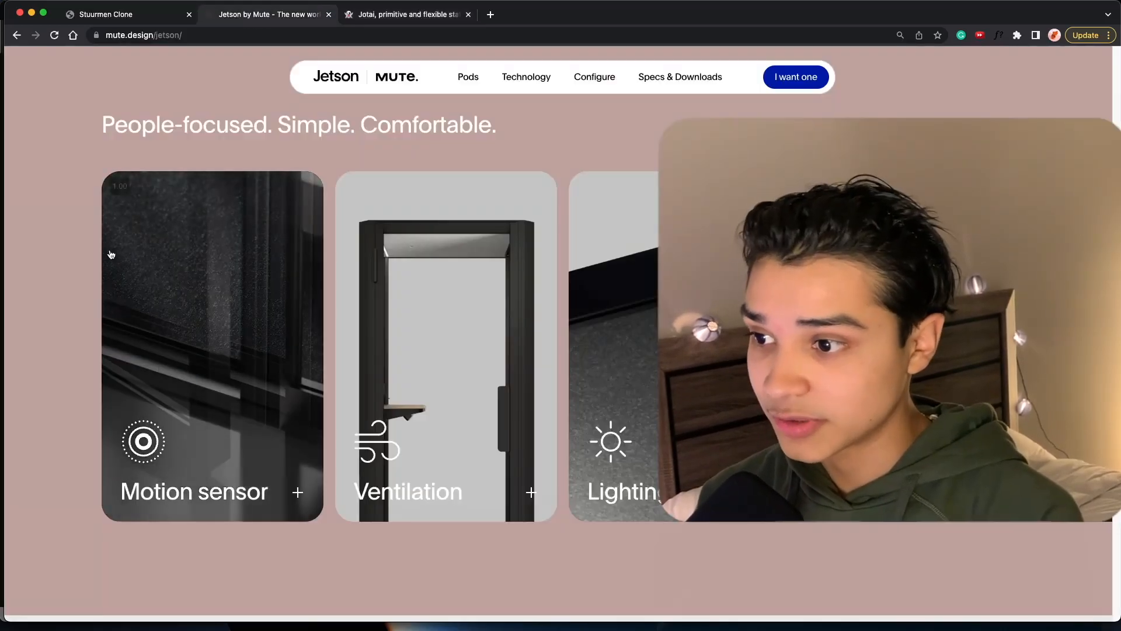
click(297, 493)
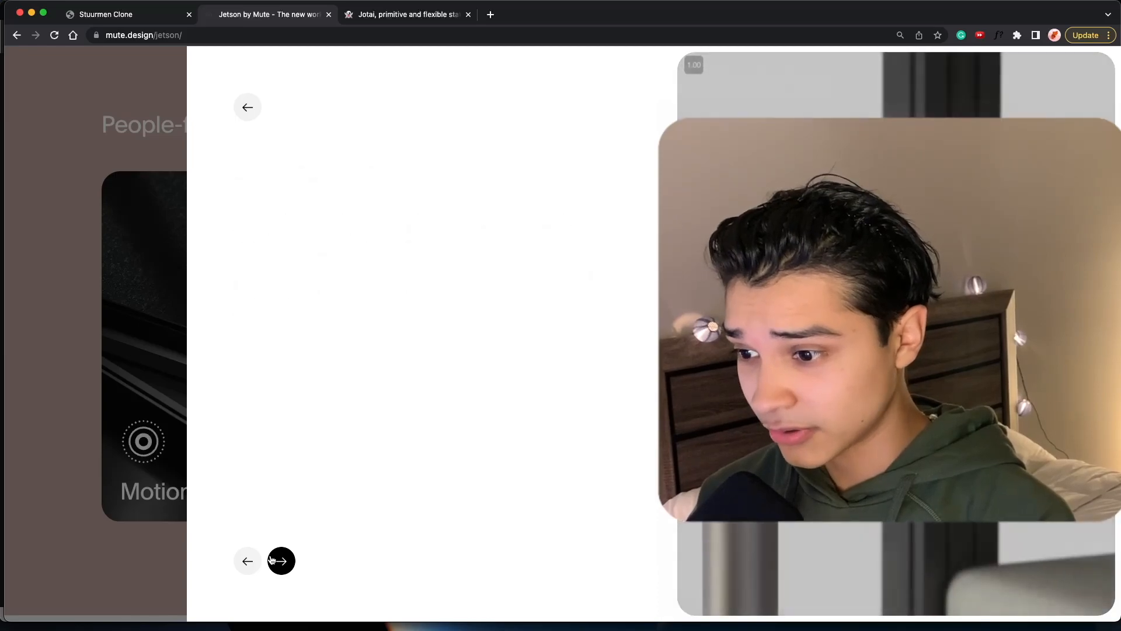
click(281, 561)
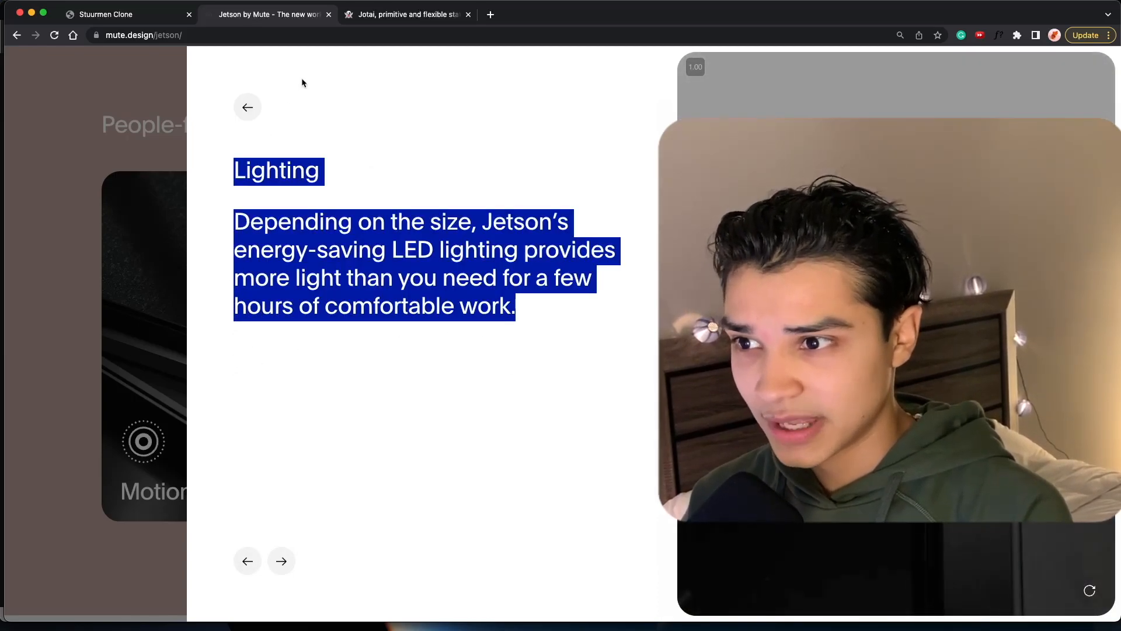
click(407, 14)
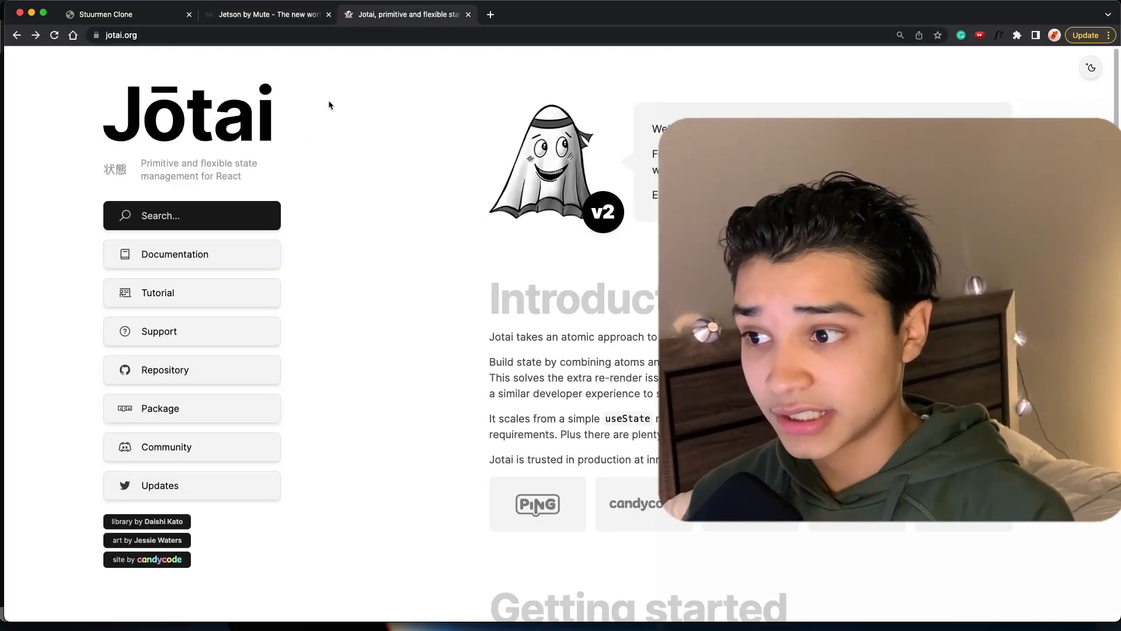
click(267, 14)
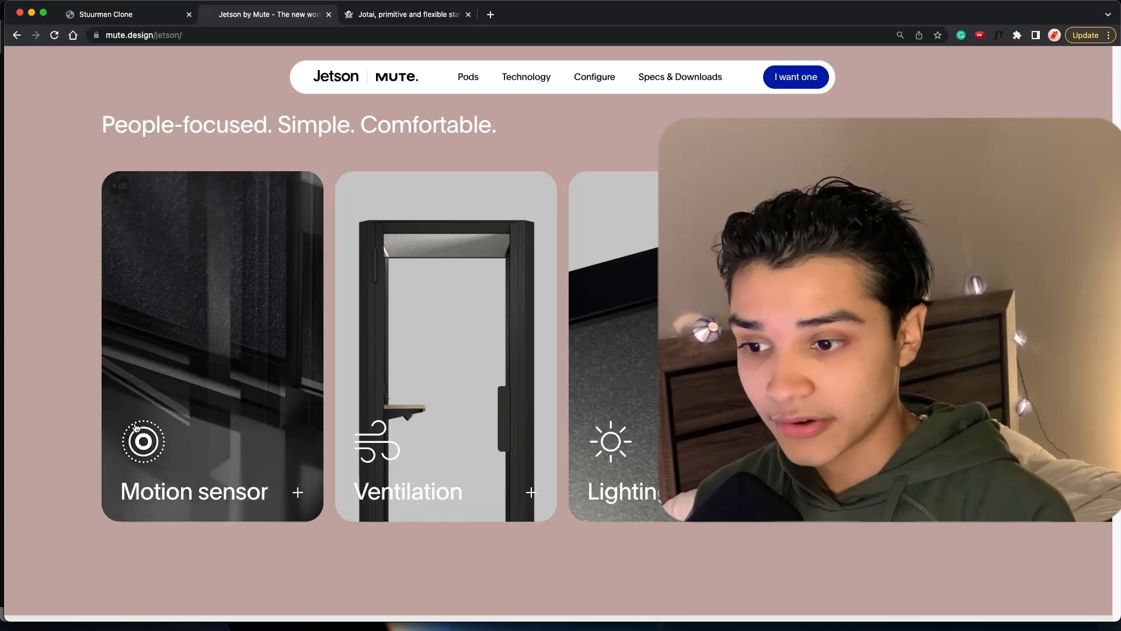
Switch to the localhost Stuurmen clone and scroll through its project grid.
click(129, 14)
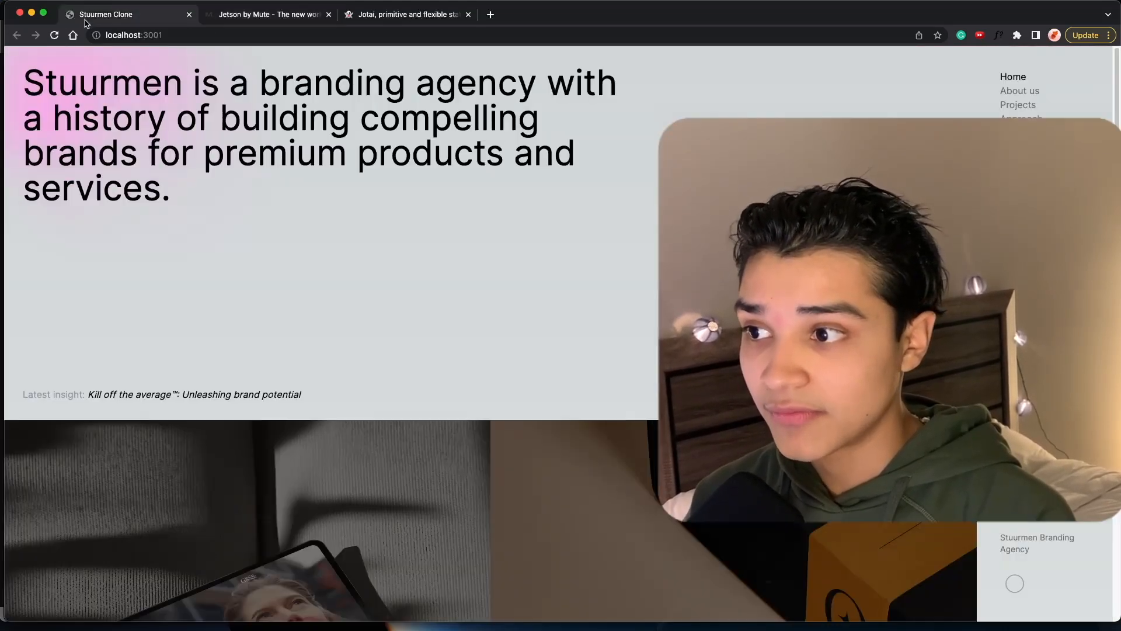
scroll(down, 3)
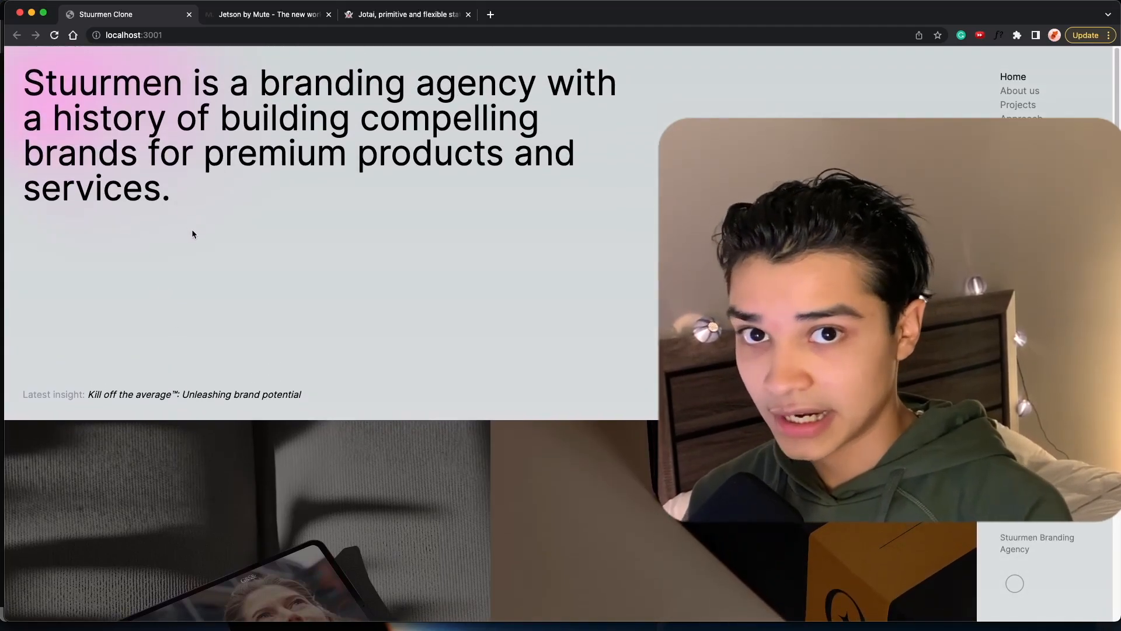
scroll(down, 3)
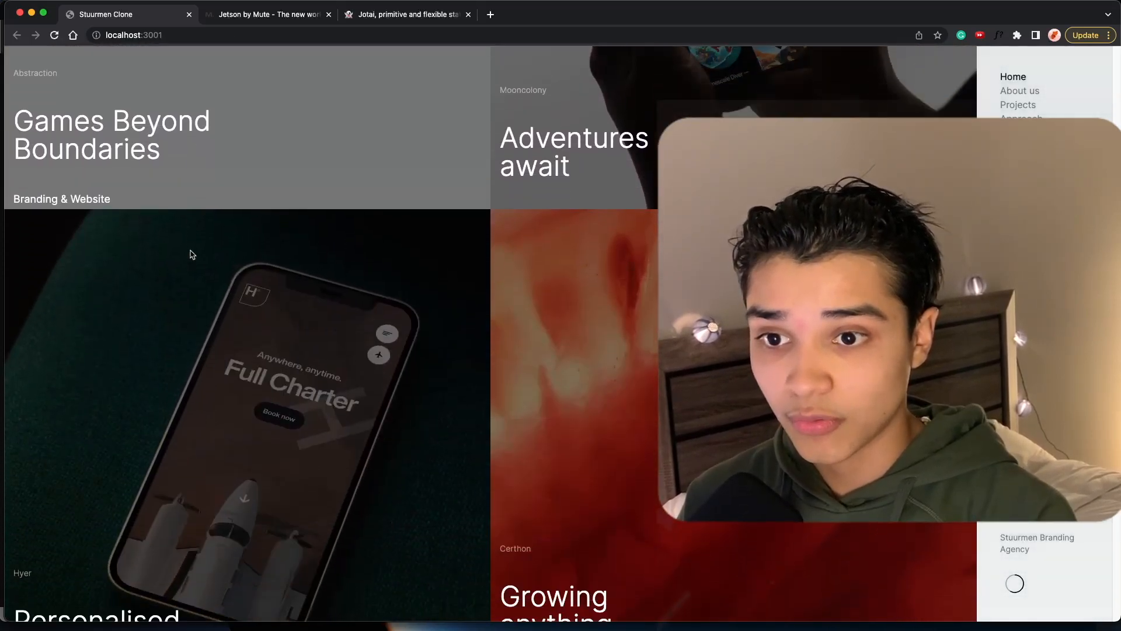
scroll(down, 3)
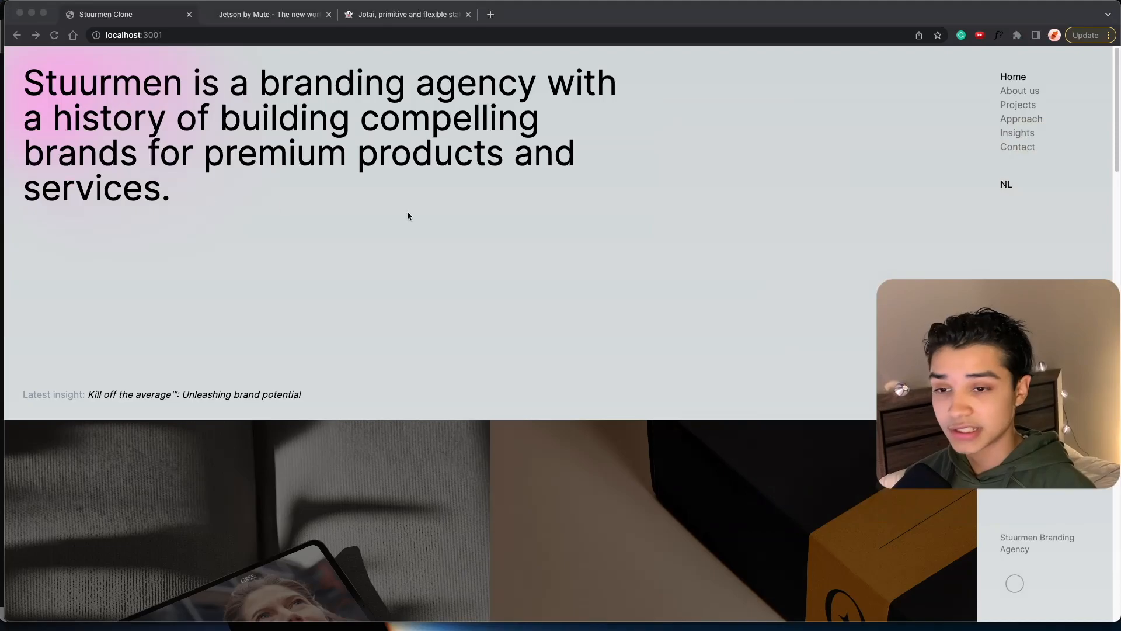
mouse_move(983, 210)
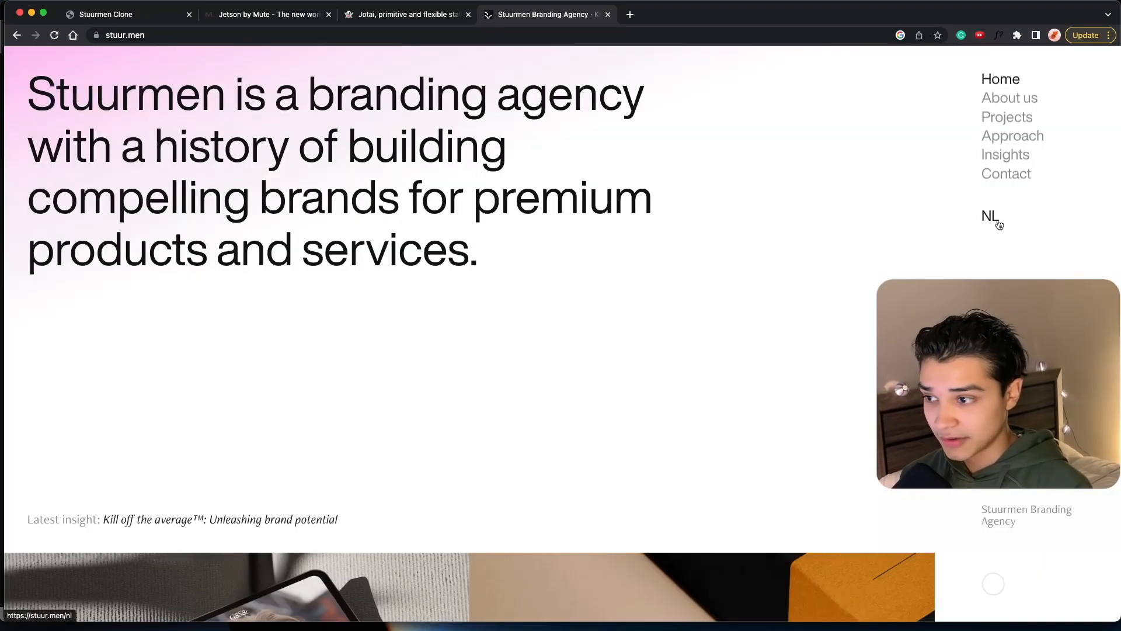
Switch the live stuur.men site to Dutch with the sidebar NL link.
click(989, 217)
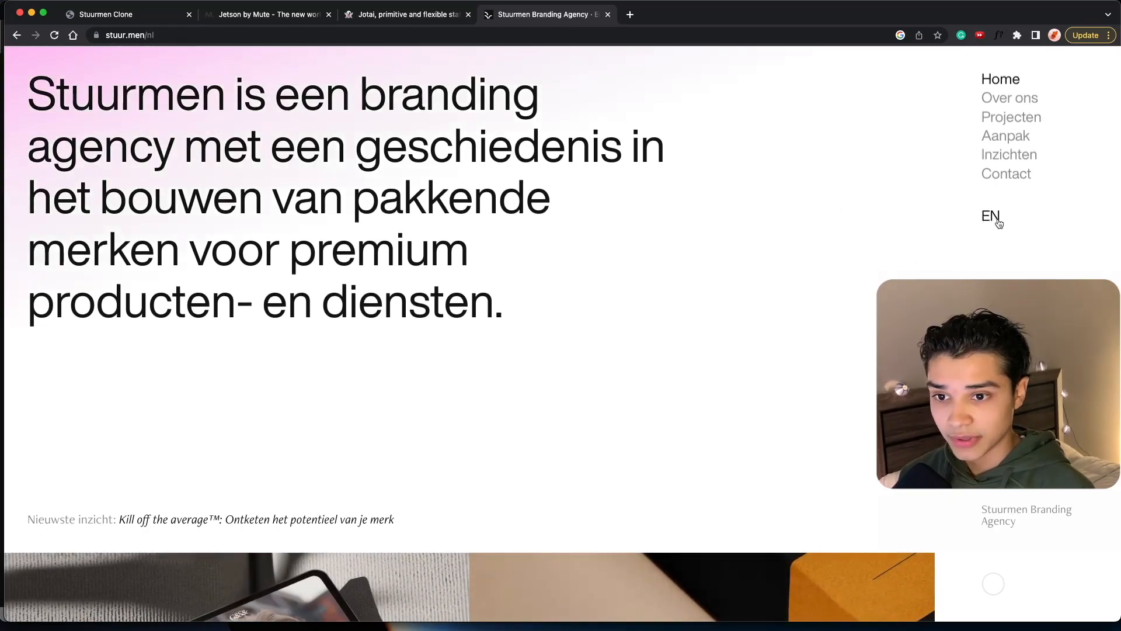
click(990, 216)
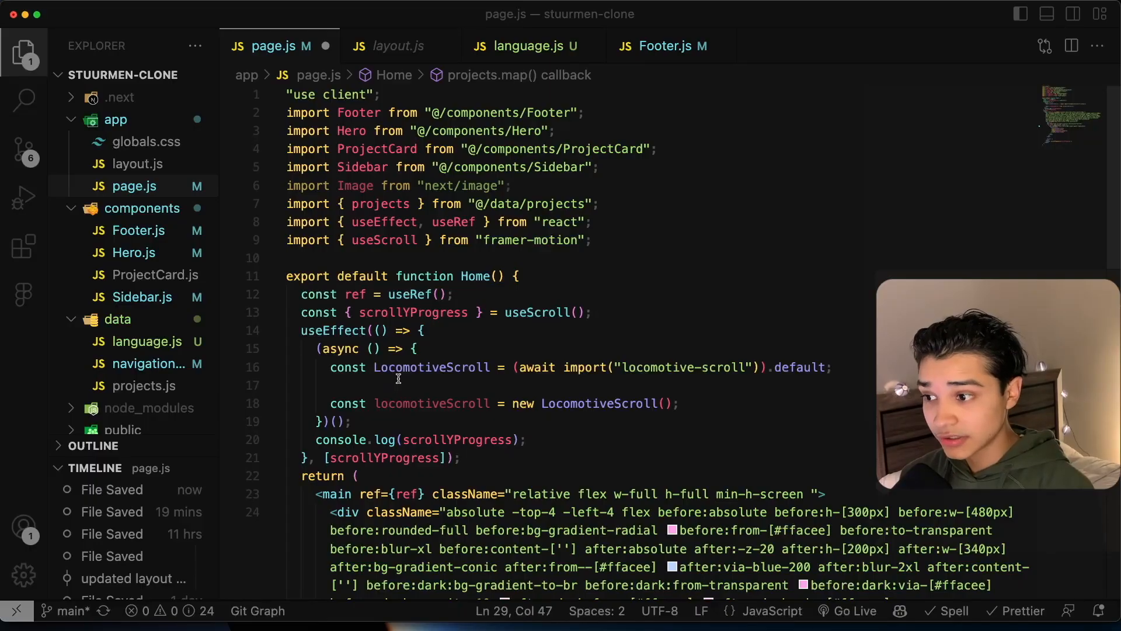
mouse_move(458, 389)
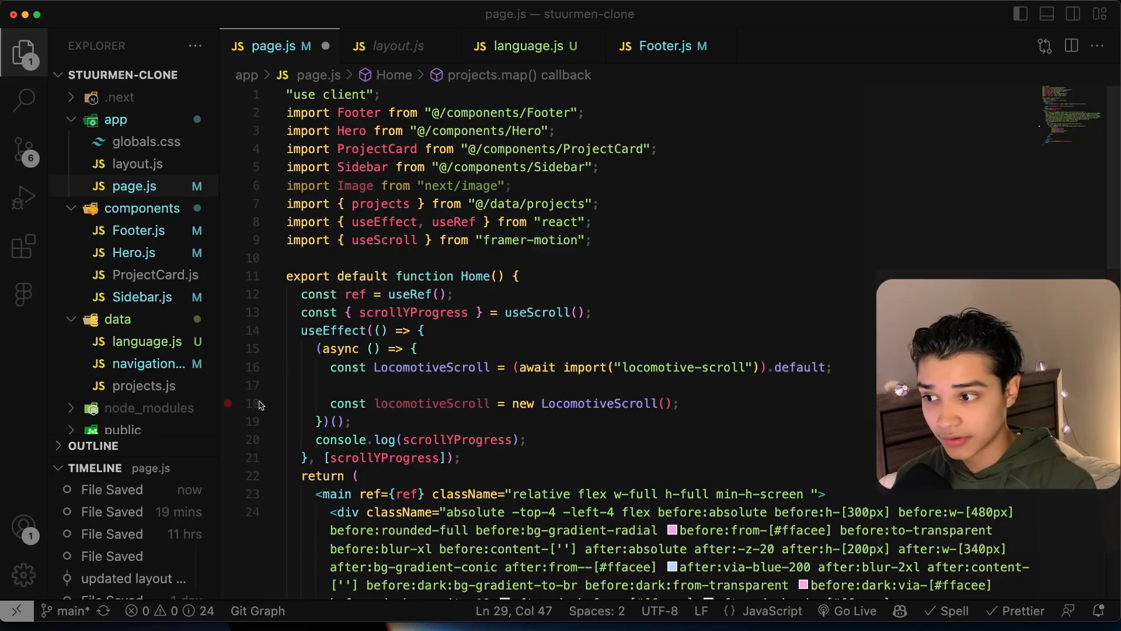
Review language.js English/Dutch copy and Hero.js, then scroll through page.js.
click(398, 45)
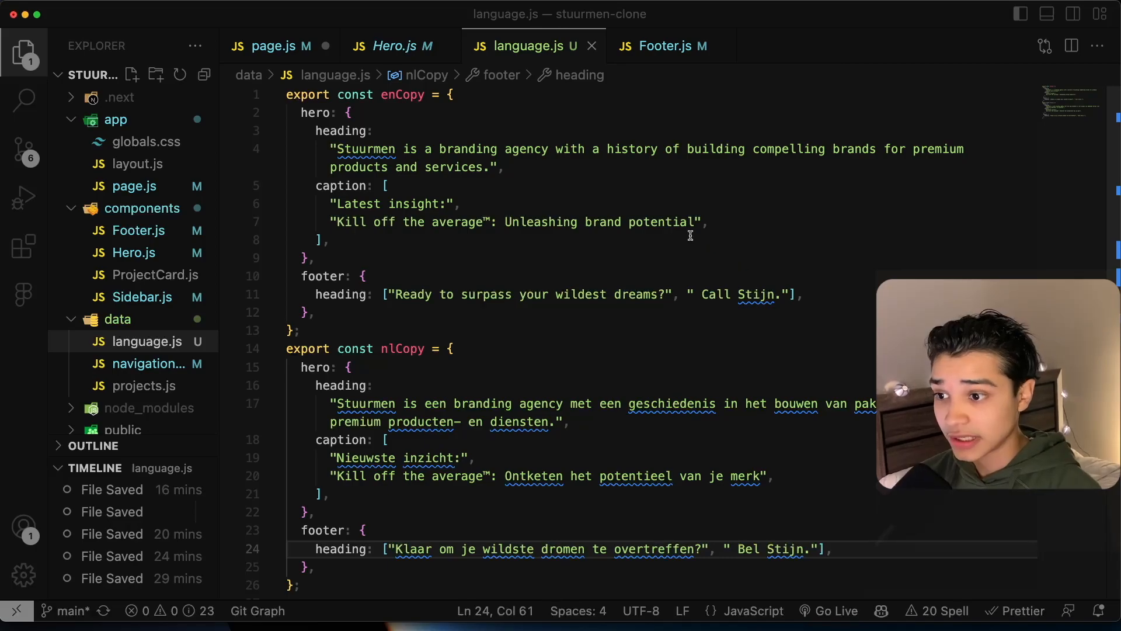
click(393, 45)
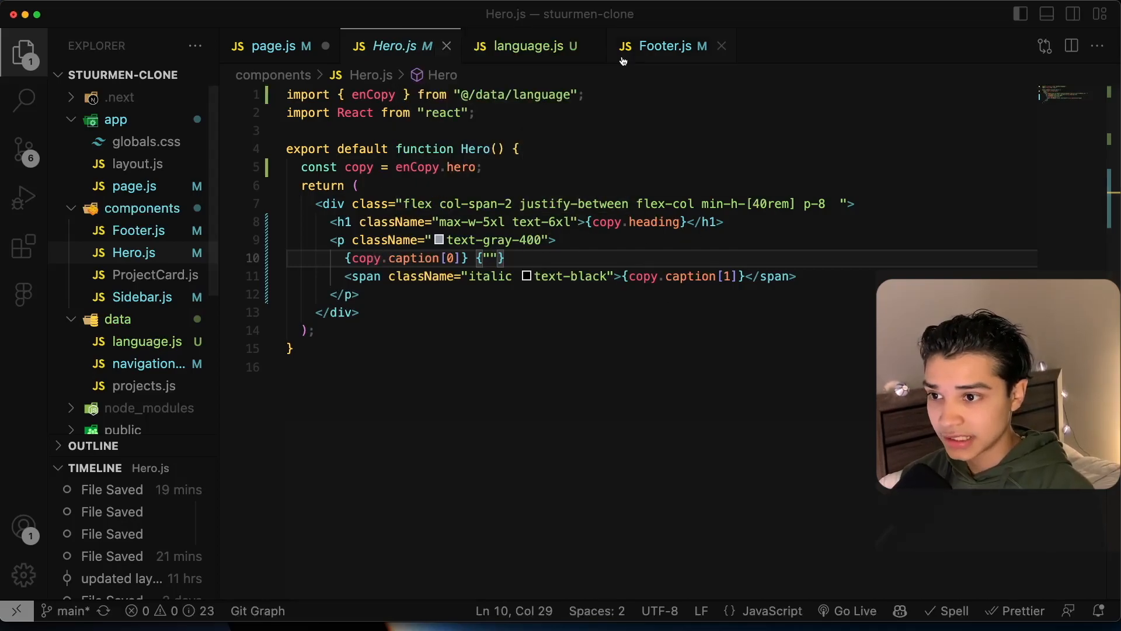
click(667, 45)
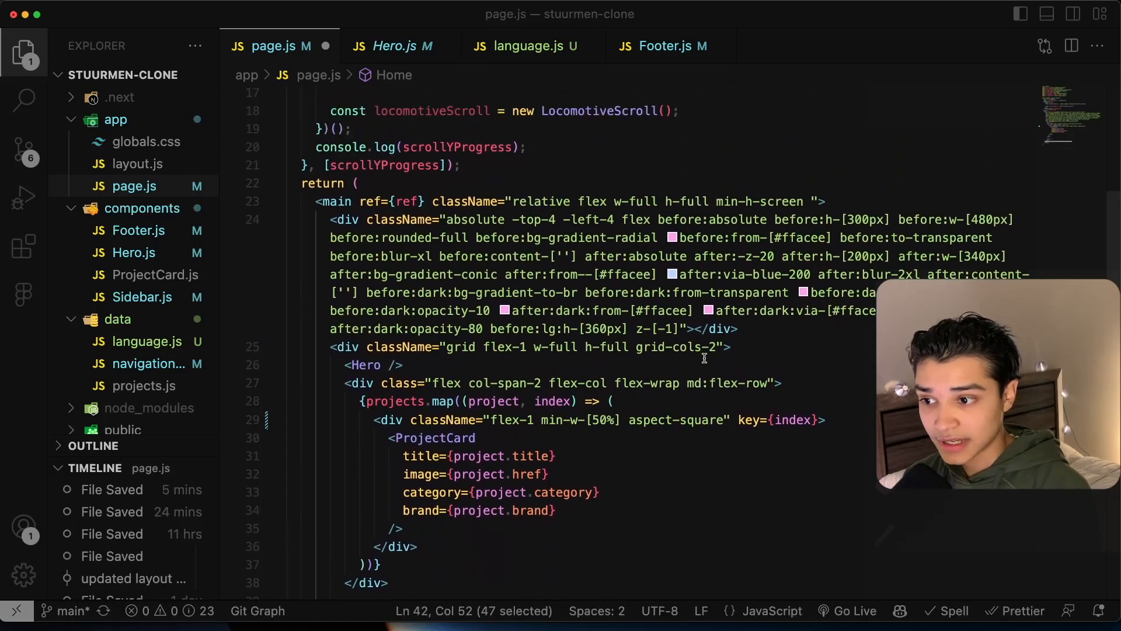
scroll(down, 3)
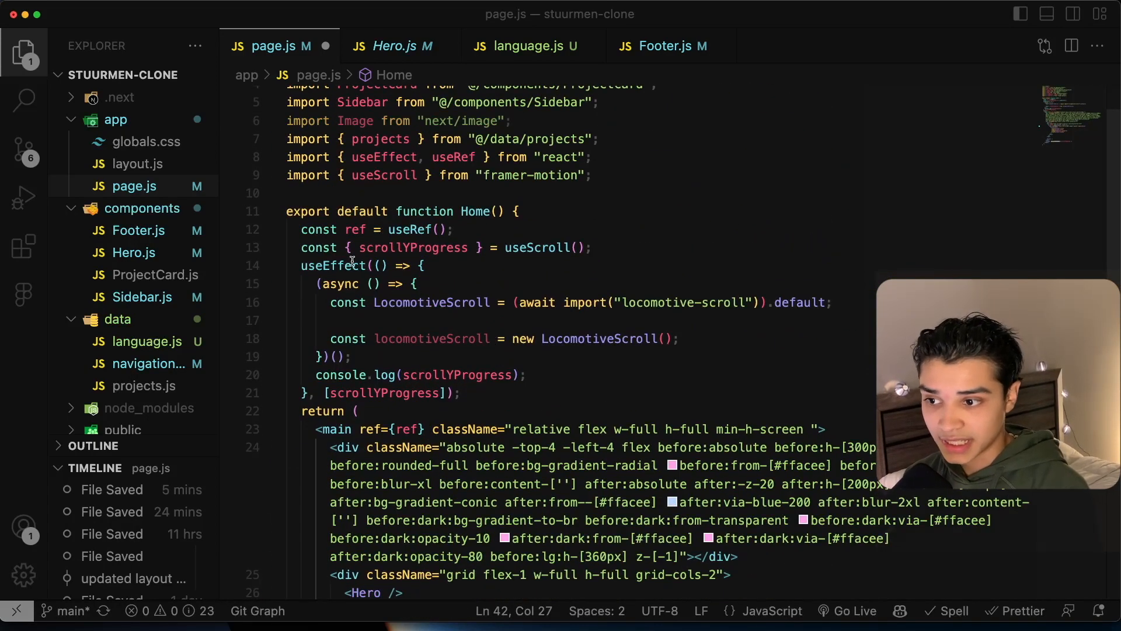
scroll(down, 3)
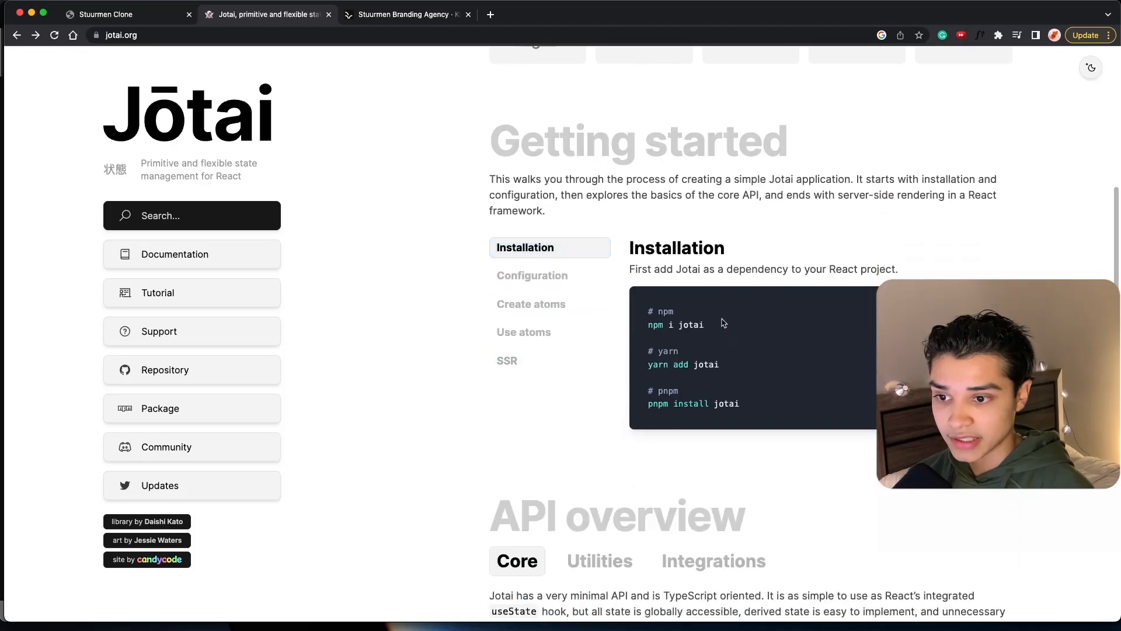
mouse_move(715, 331)
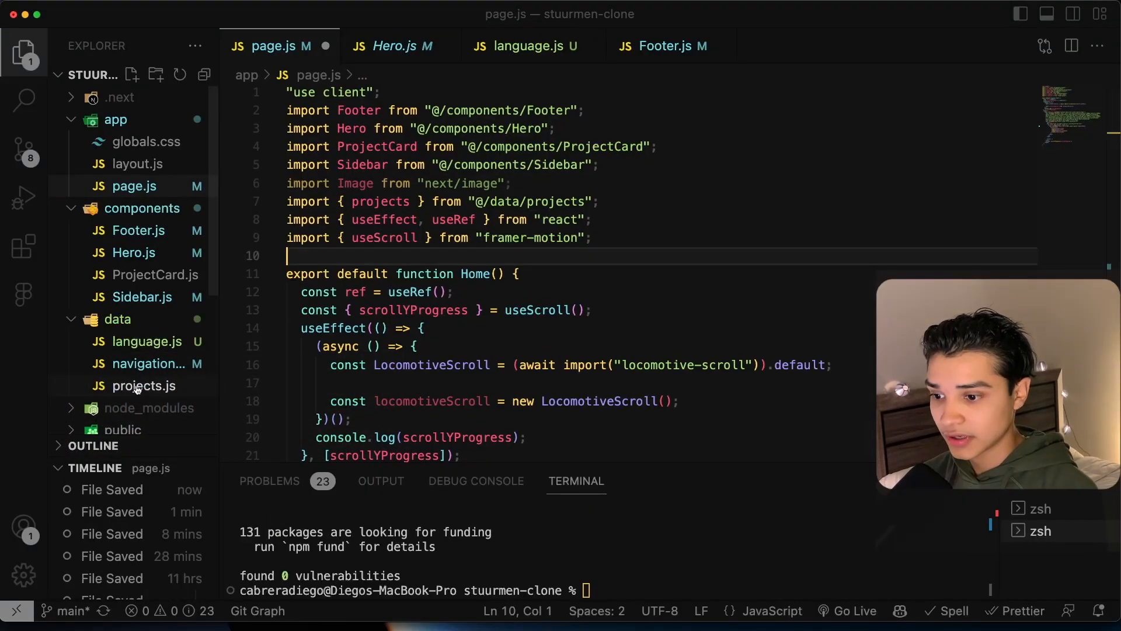
Create Atoms.js exporting const lan = atom("en") imported from jotai.
scroll(down, 3)
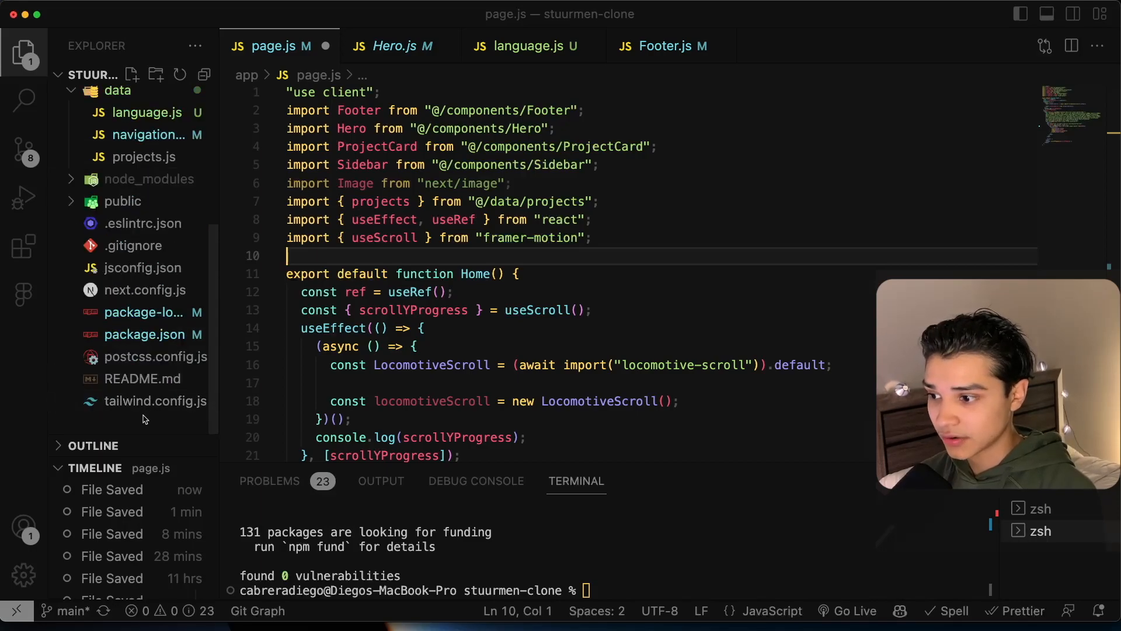
click(132, 74)
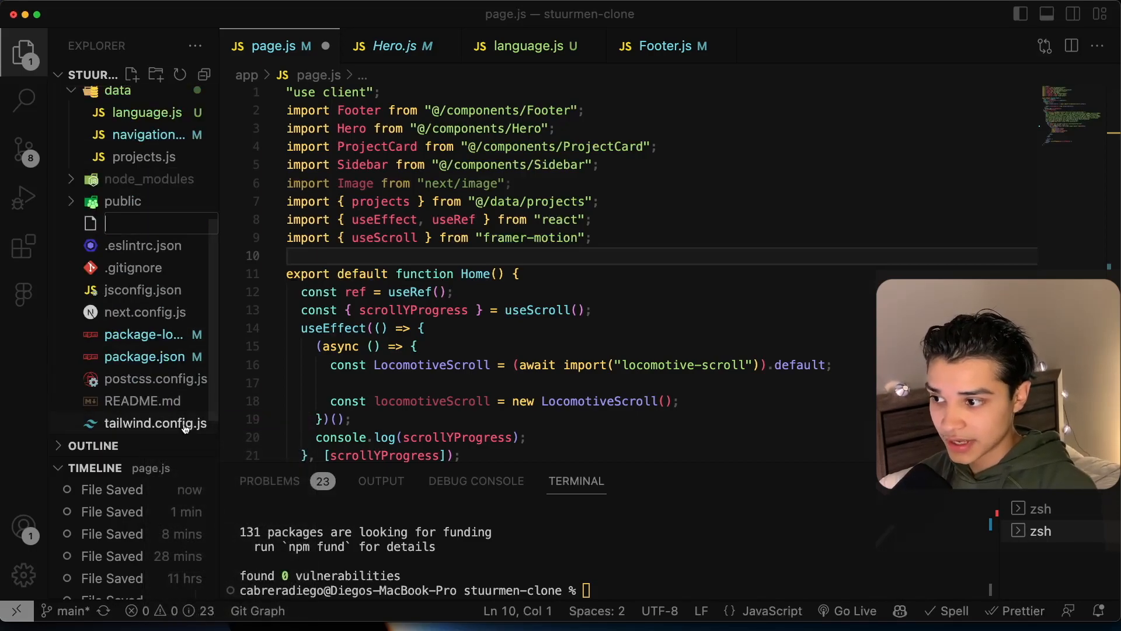
text(Atoms.js)
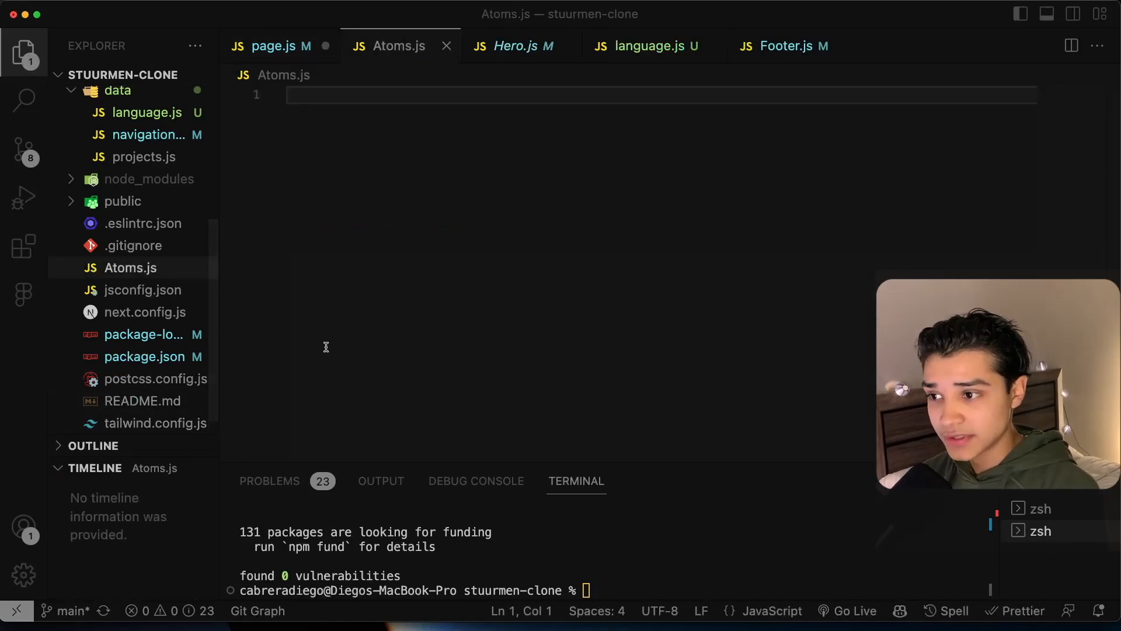
text(export)
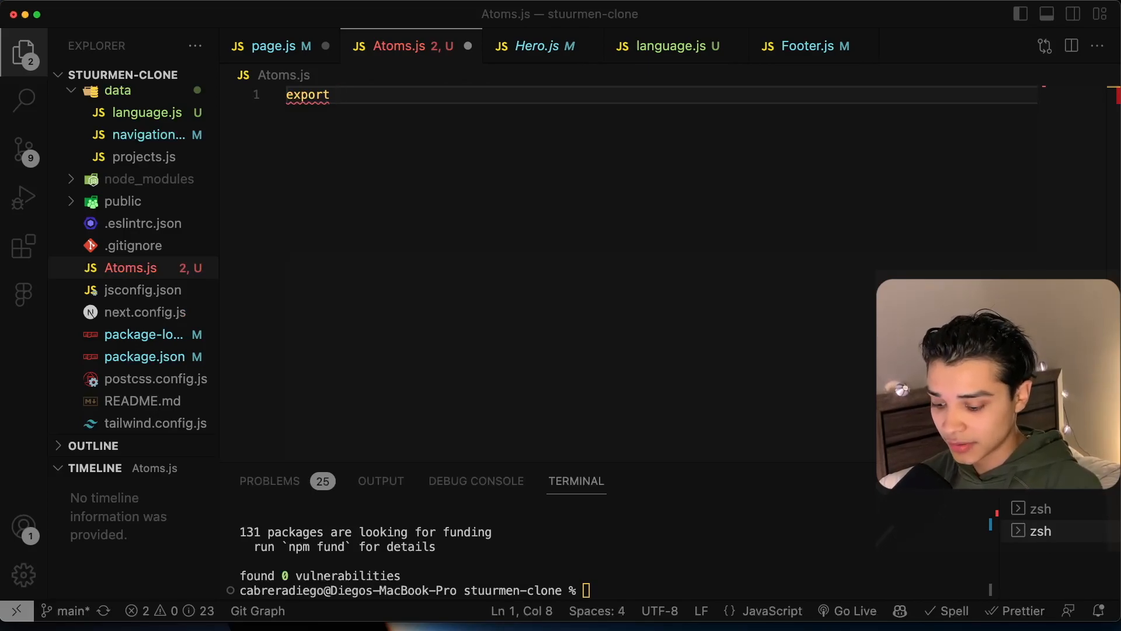
text(const lan = atom("en");)
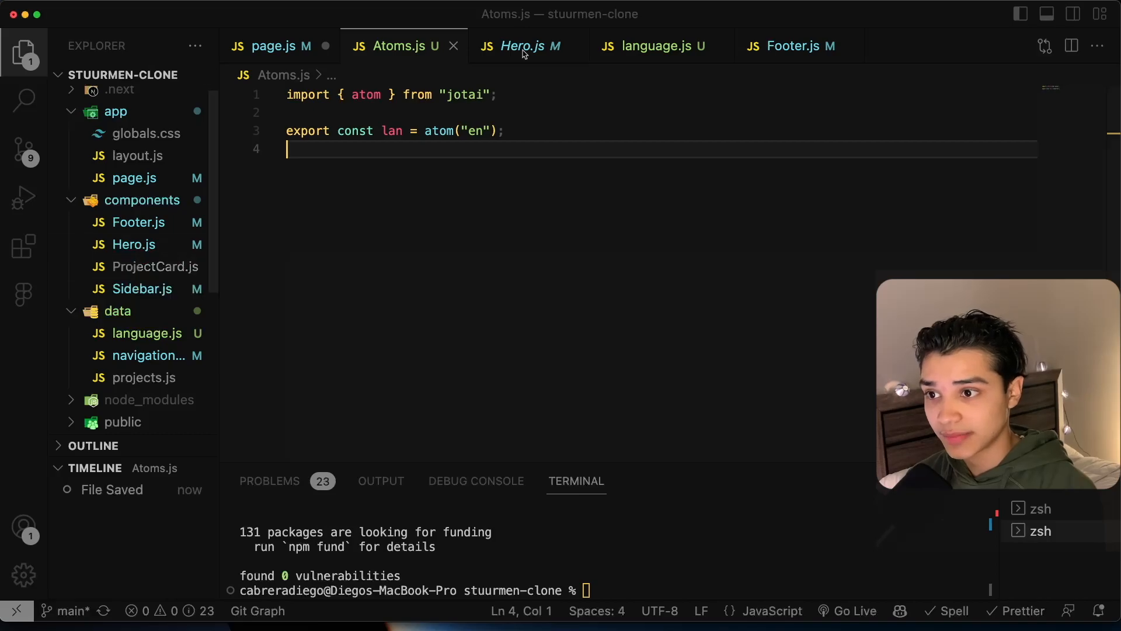
mouse_move(529, 46)
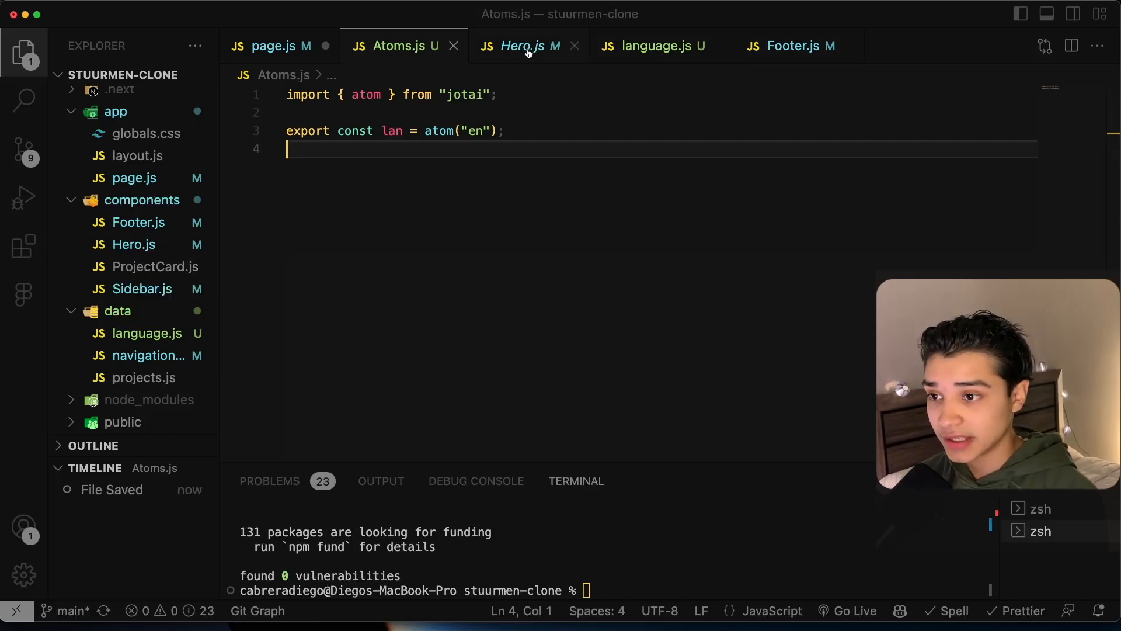
In Hero.js, add const [siteLan] = useAtom(lan).
click(528, 45)
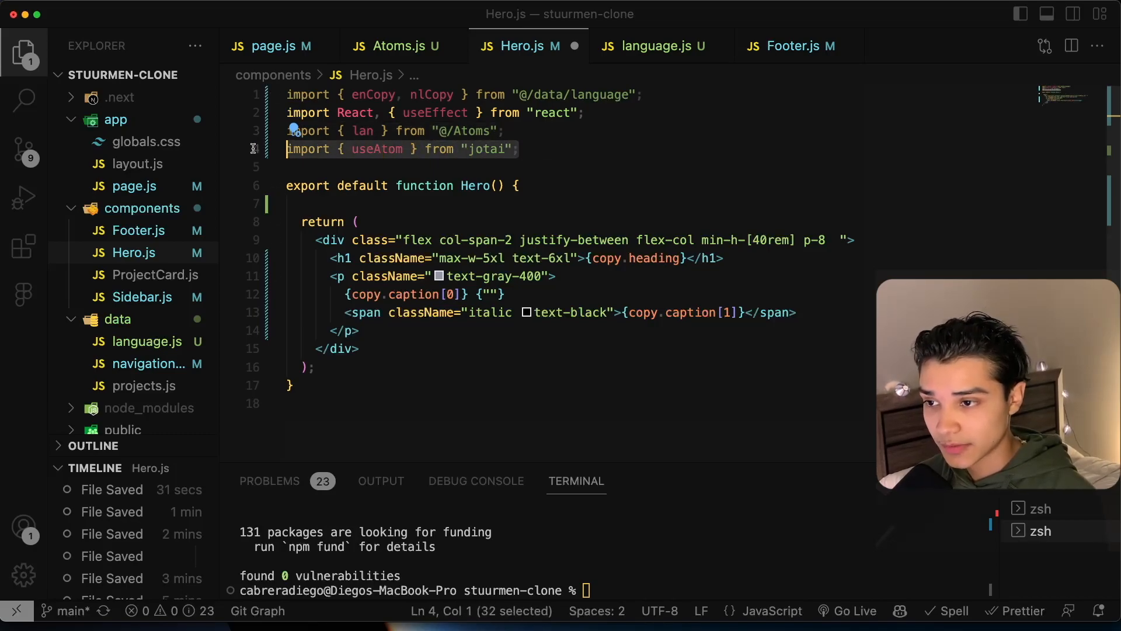
text(const)
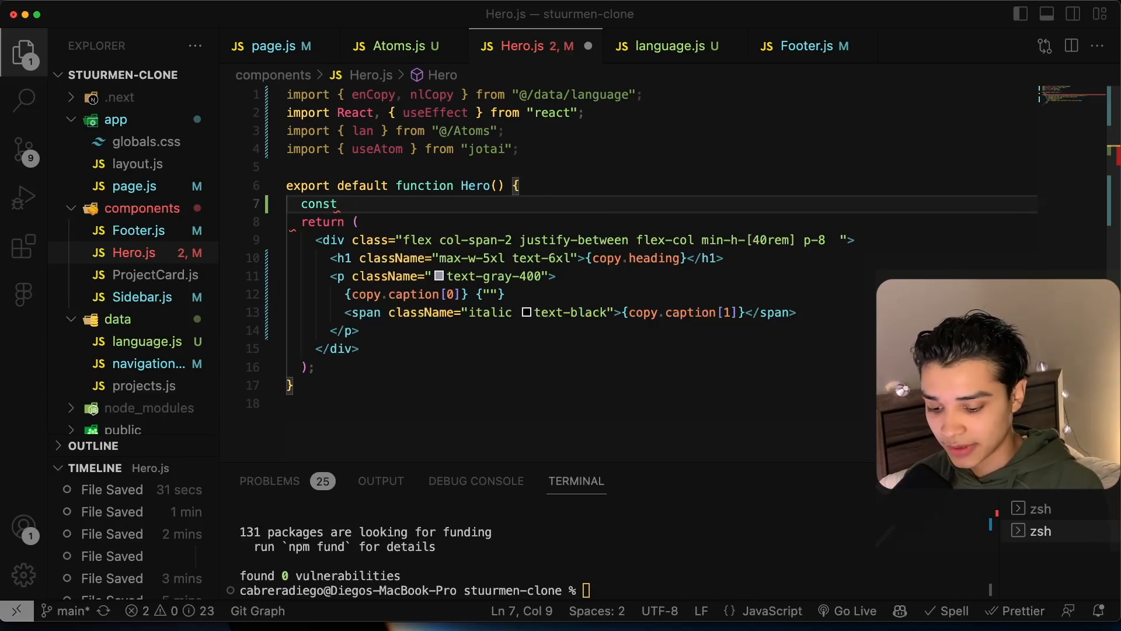
text([siteLan)
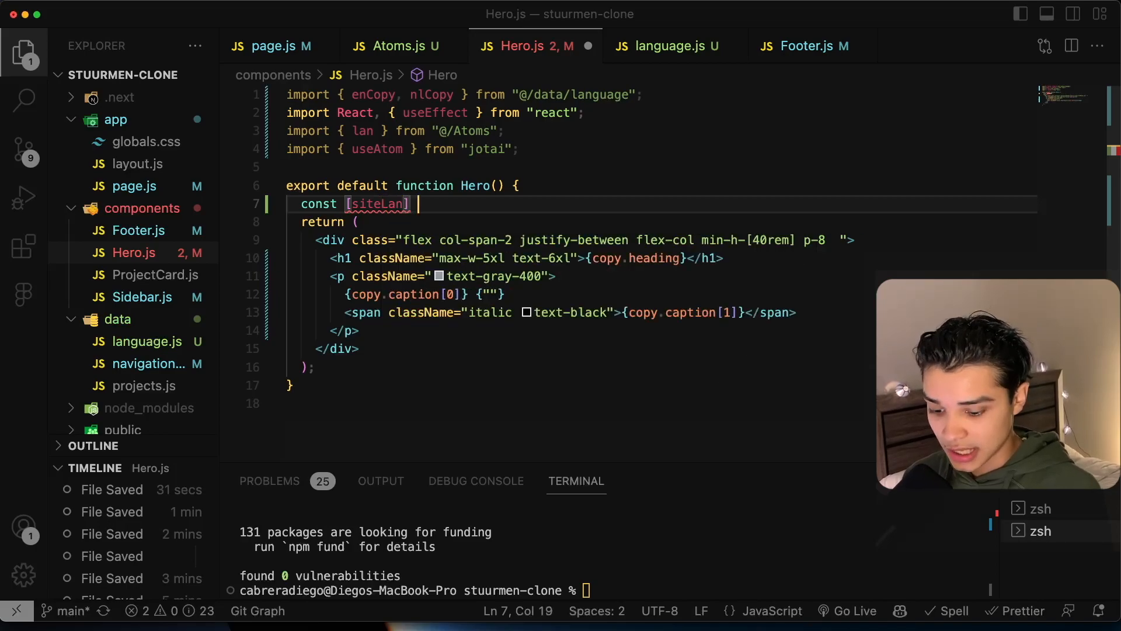
text(= useA)
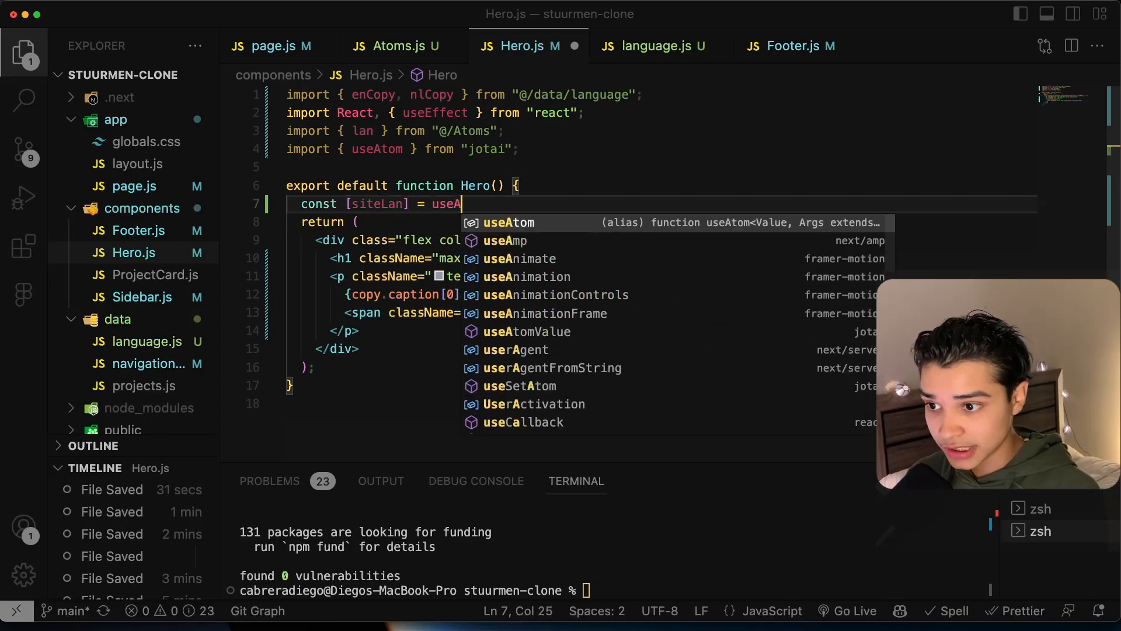
text(tom(lan);)
text(if()
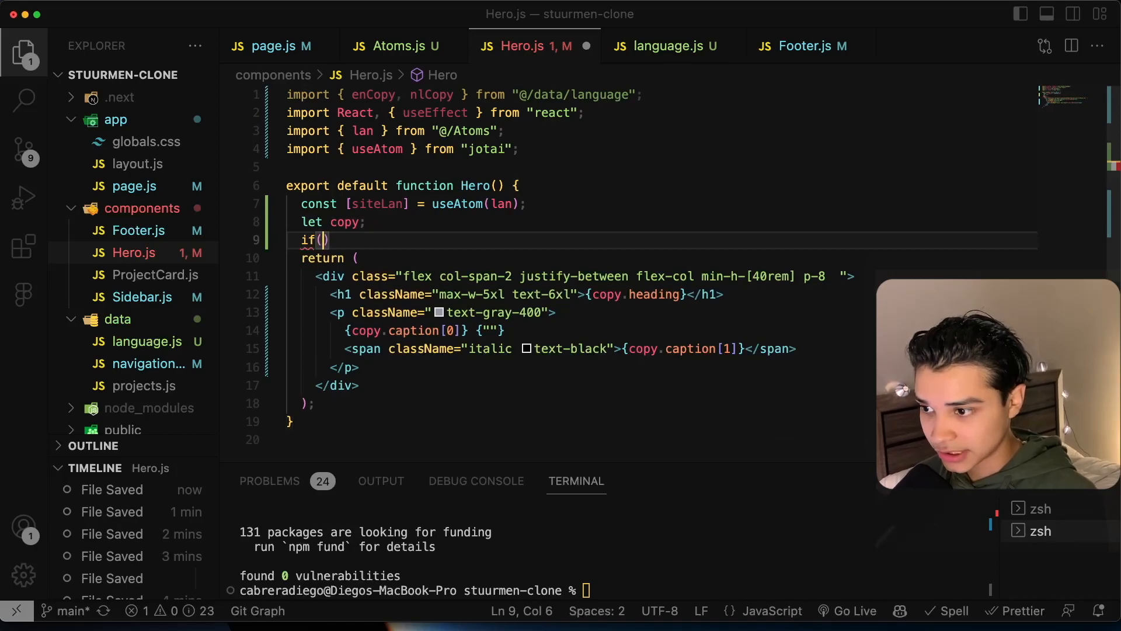
Set copy to enCopy.hero when siteLan == "en", checking the language data structure.
text(siteLan)
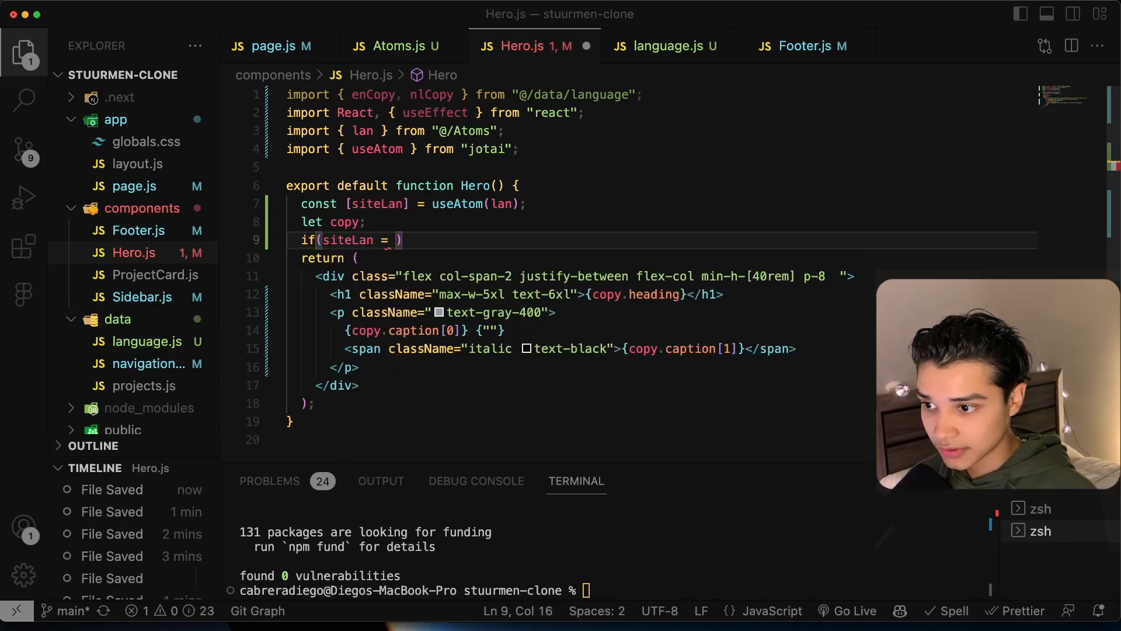
text(== "en"){)
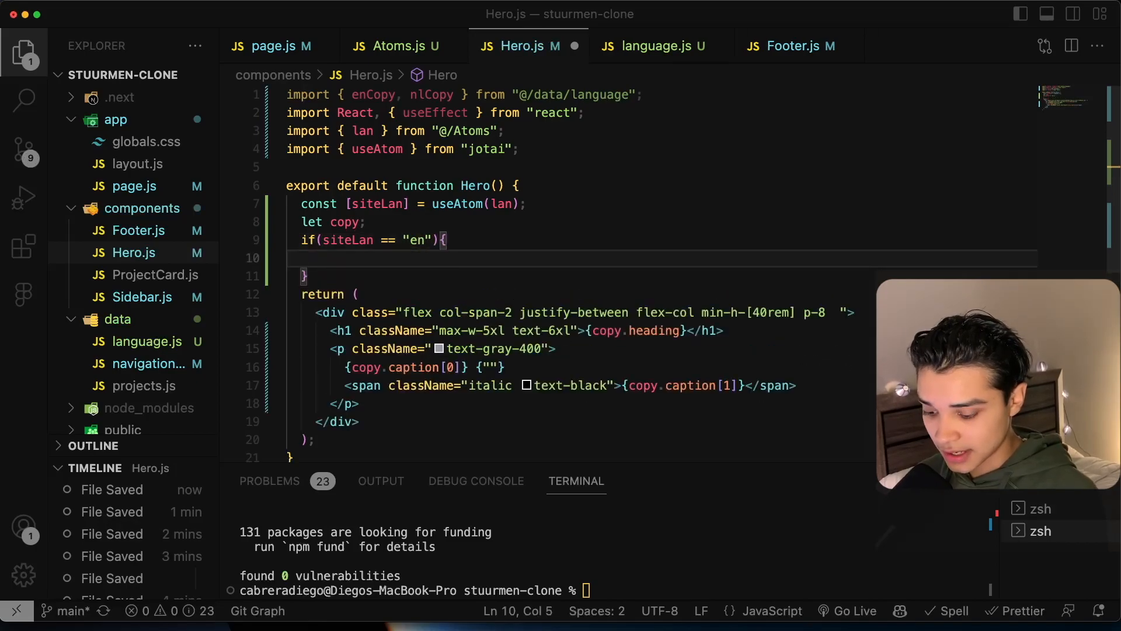
text(copy = co)
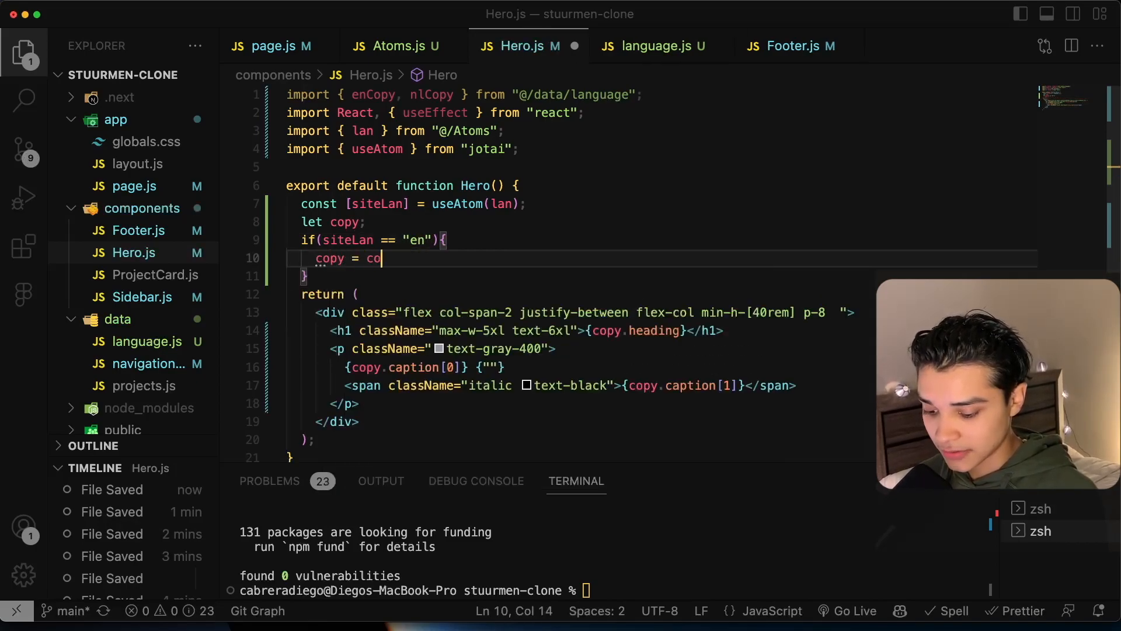
text(n)
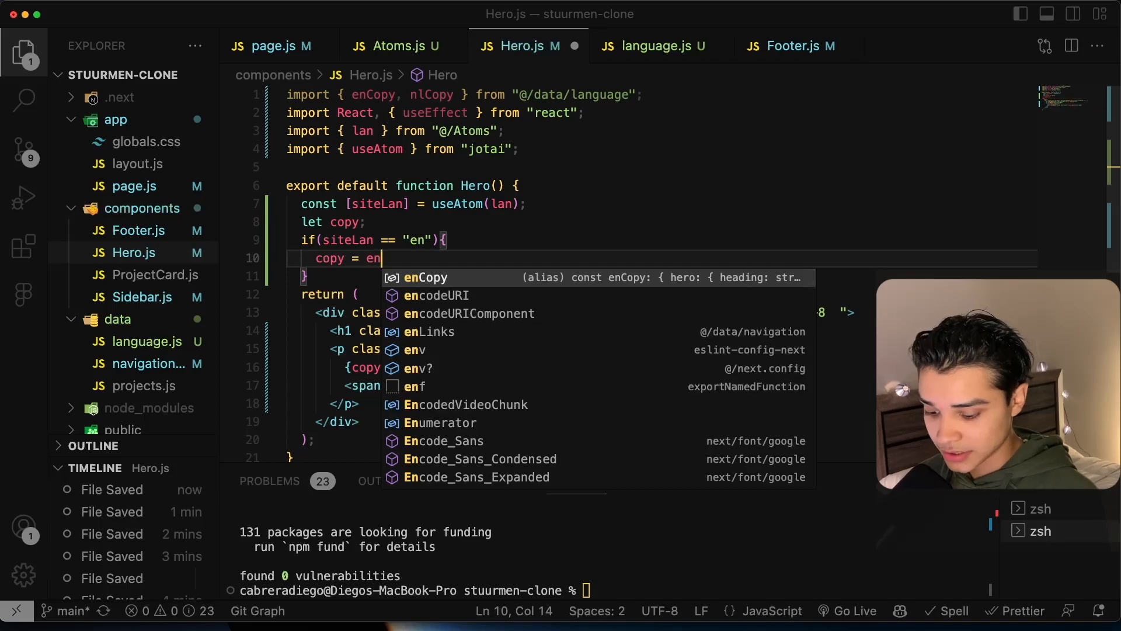
text(Copy.)
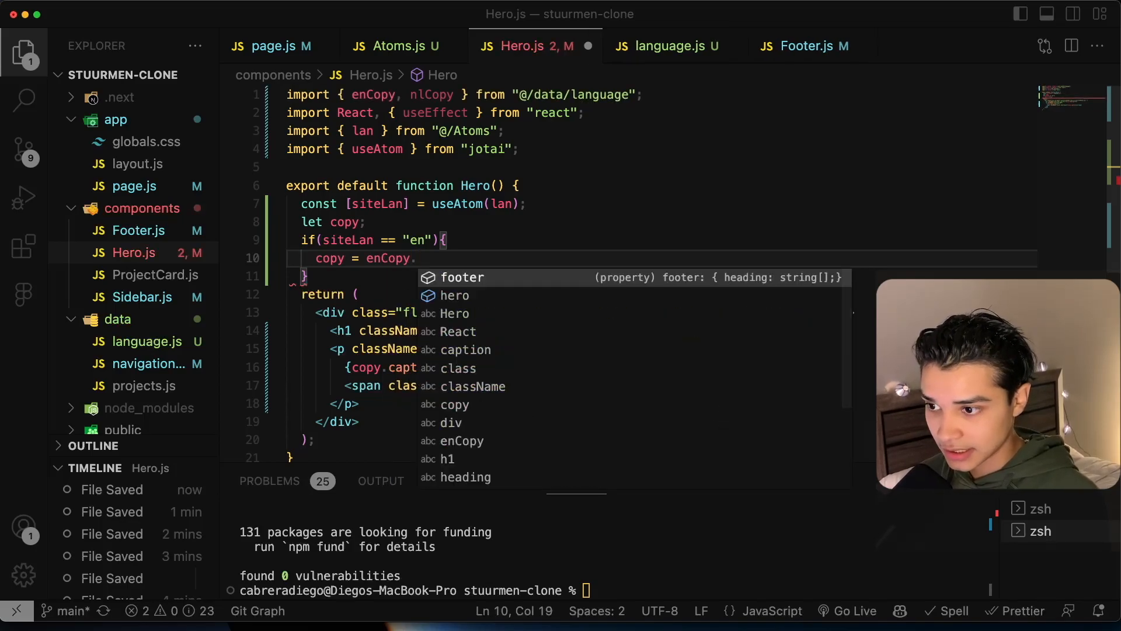
text(hero;)
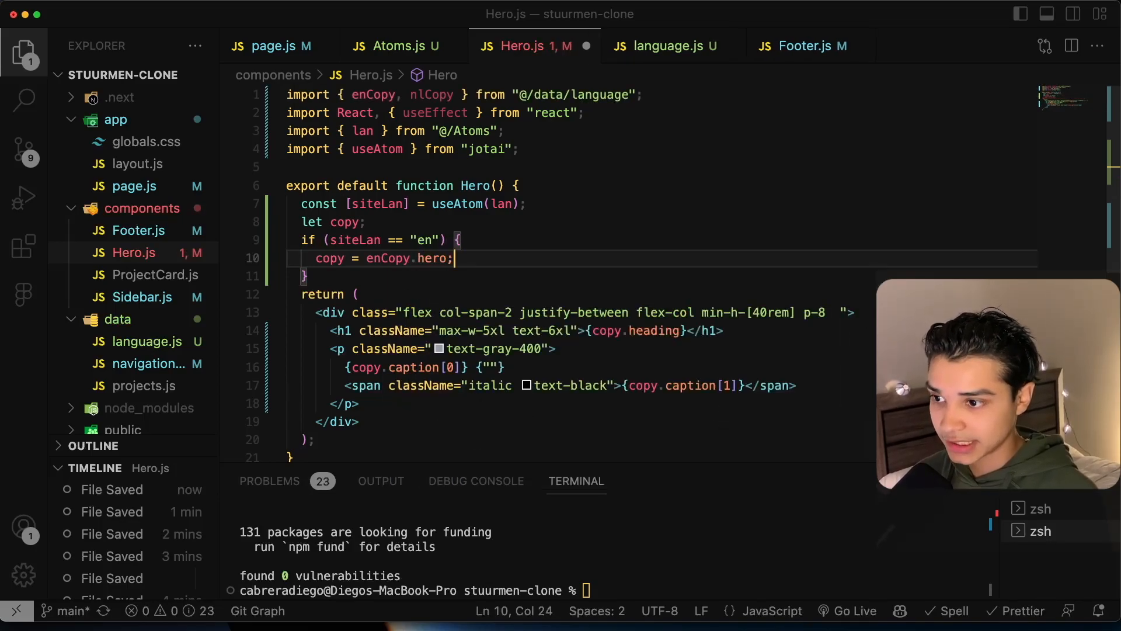
click(661, 46)
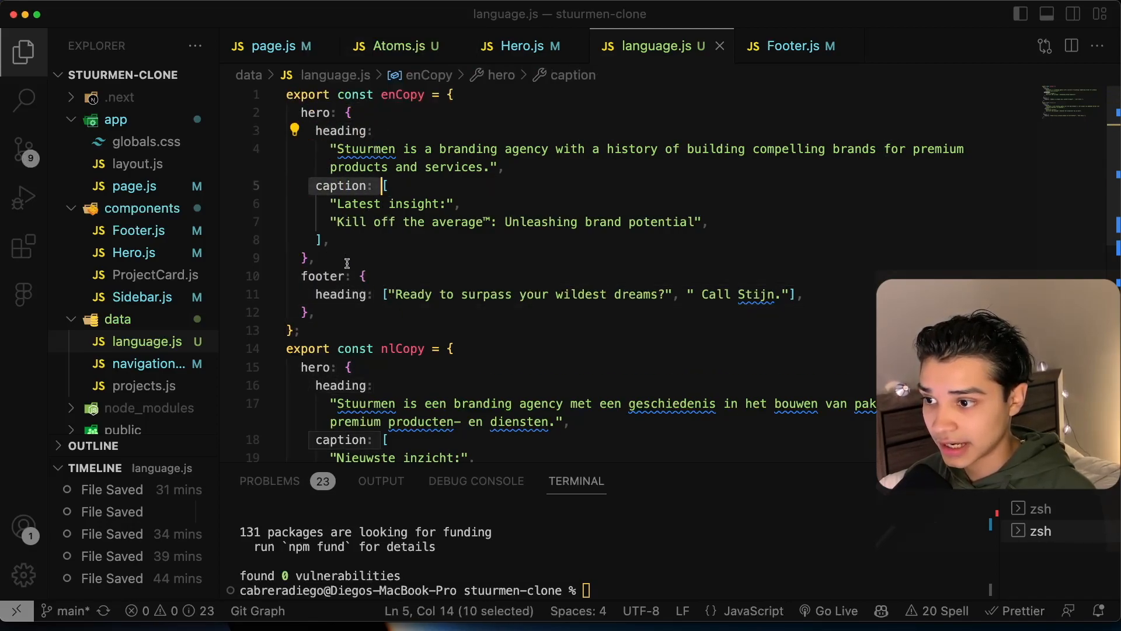
click(522, 45)
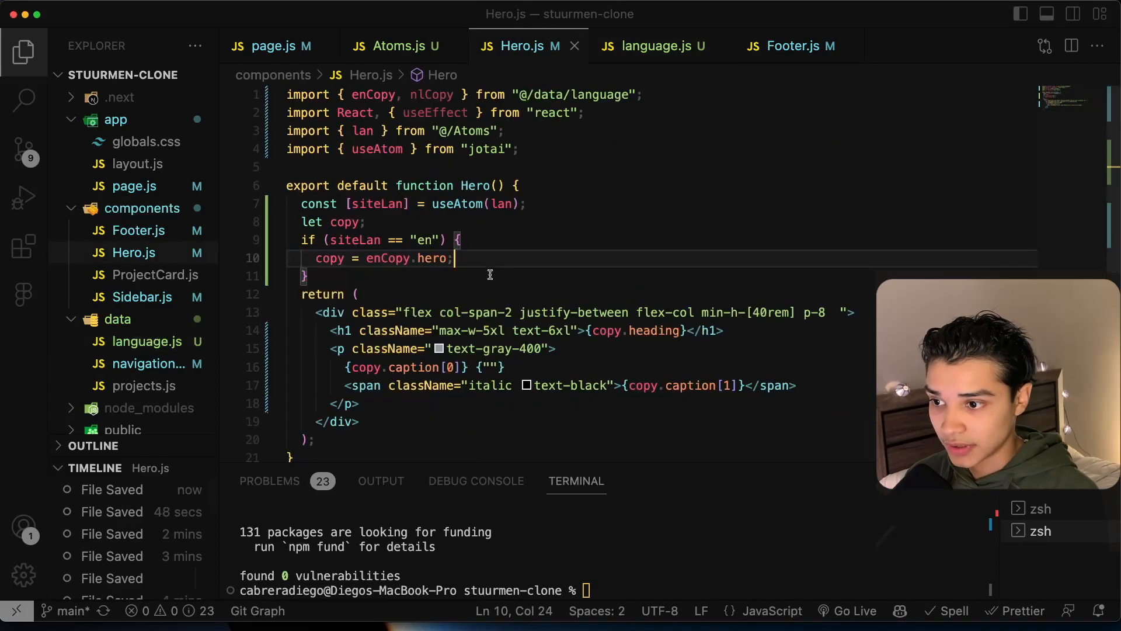
Add the else branch setting copy to nlCopy.hero.
text(else)
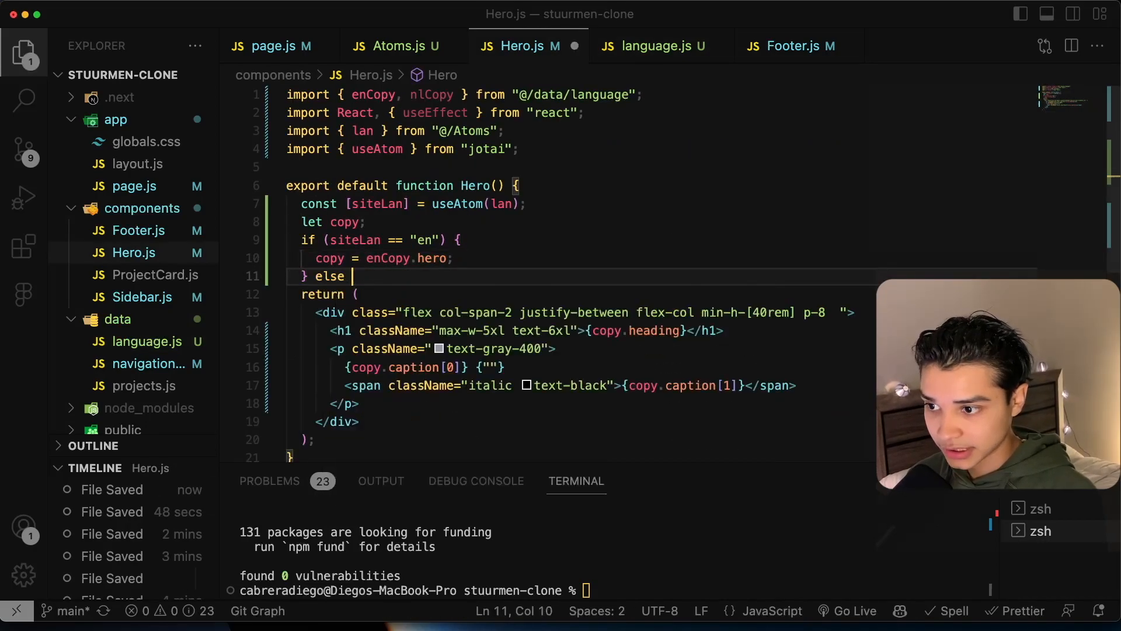
text({)
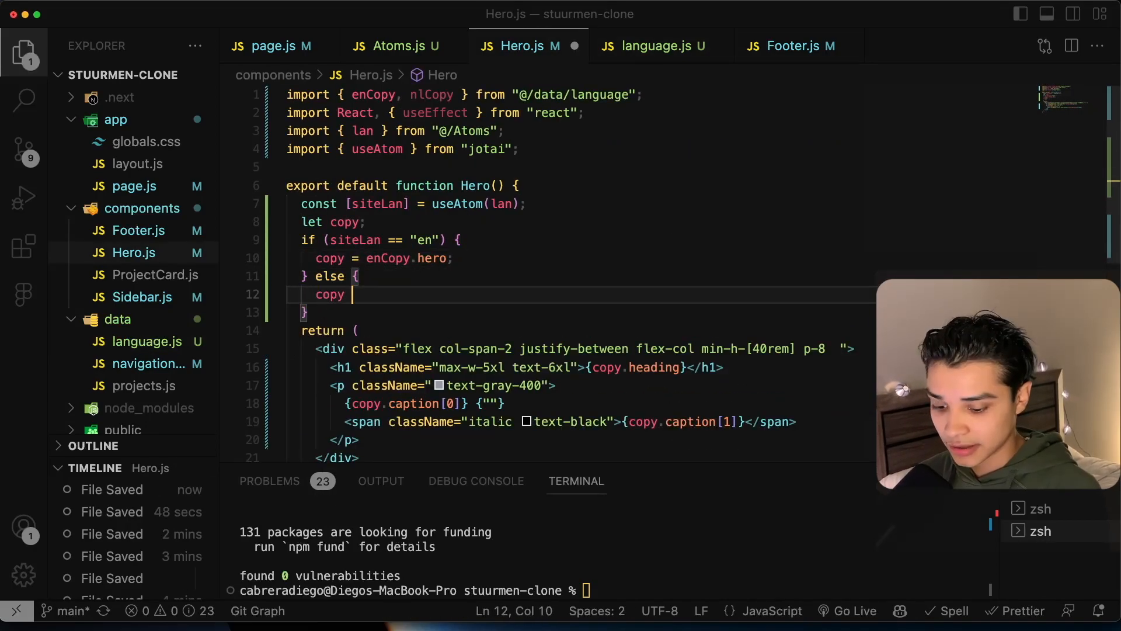
text(= nlCopy.hero;)
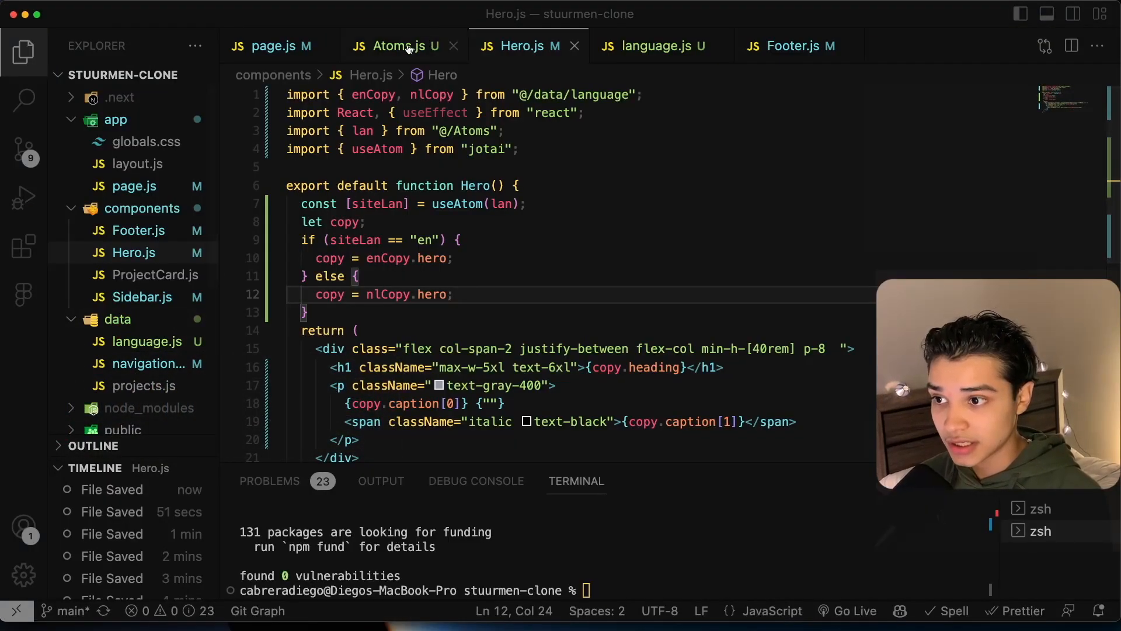
click(400, 46)
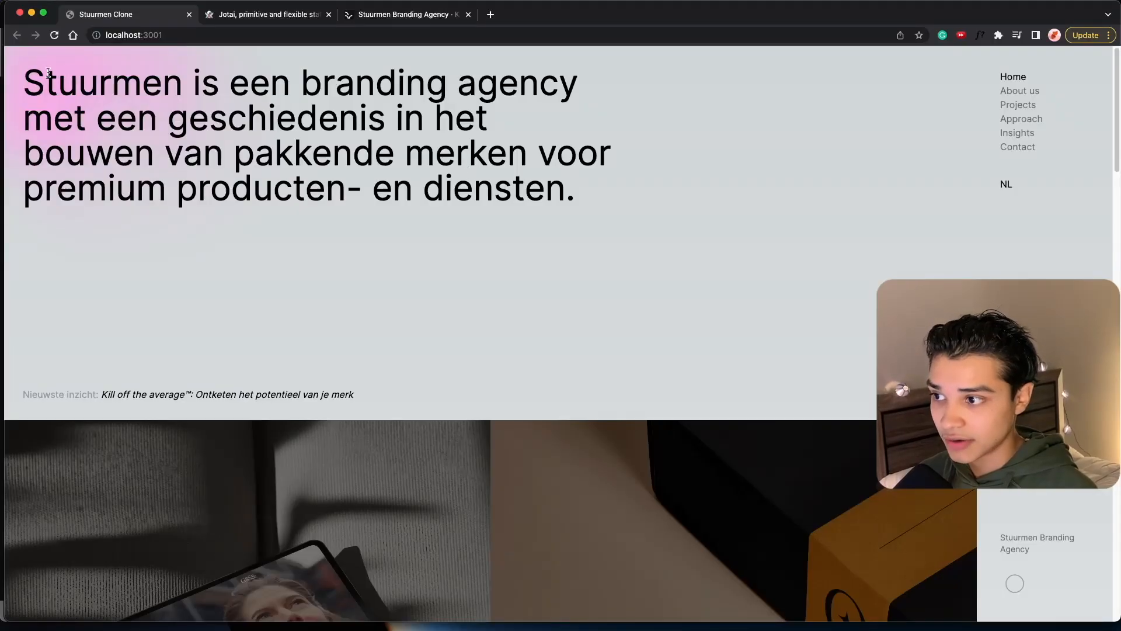
Select a block of code, then bring up Sidebar.js.
drag(23, 80, 487, 139)
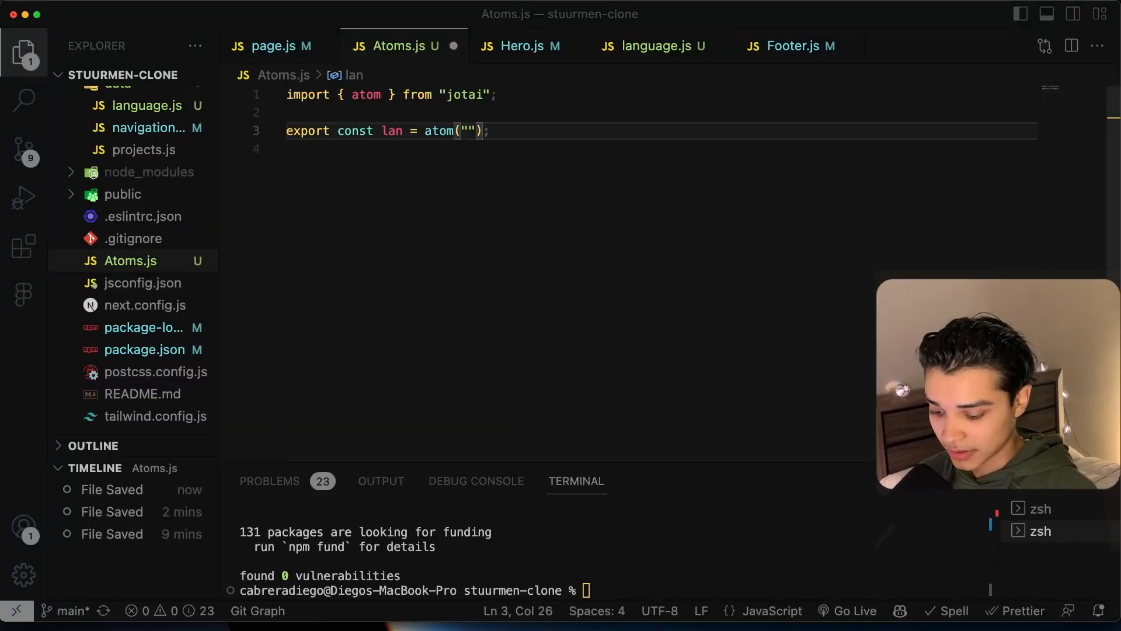
click(519, 46)
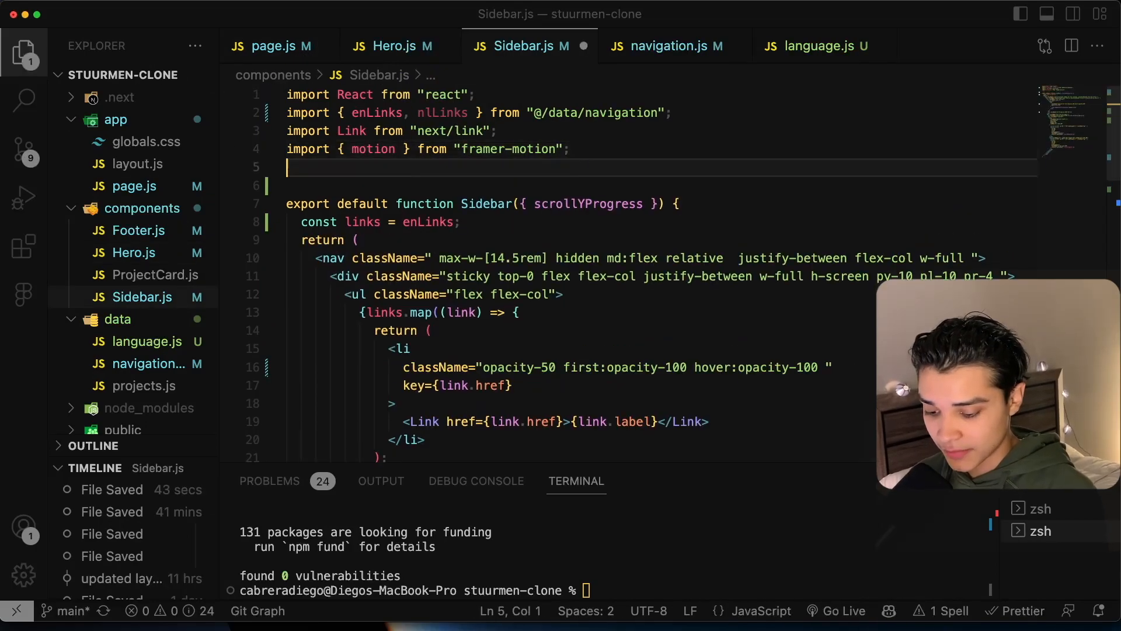
Import useAtom and { lan } from "@/Atoms", declaring const [siteLan, setSiteLan] = useAtom(lan).
text(import {useAtom } from "jotai";)
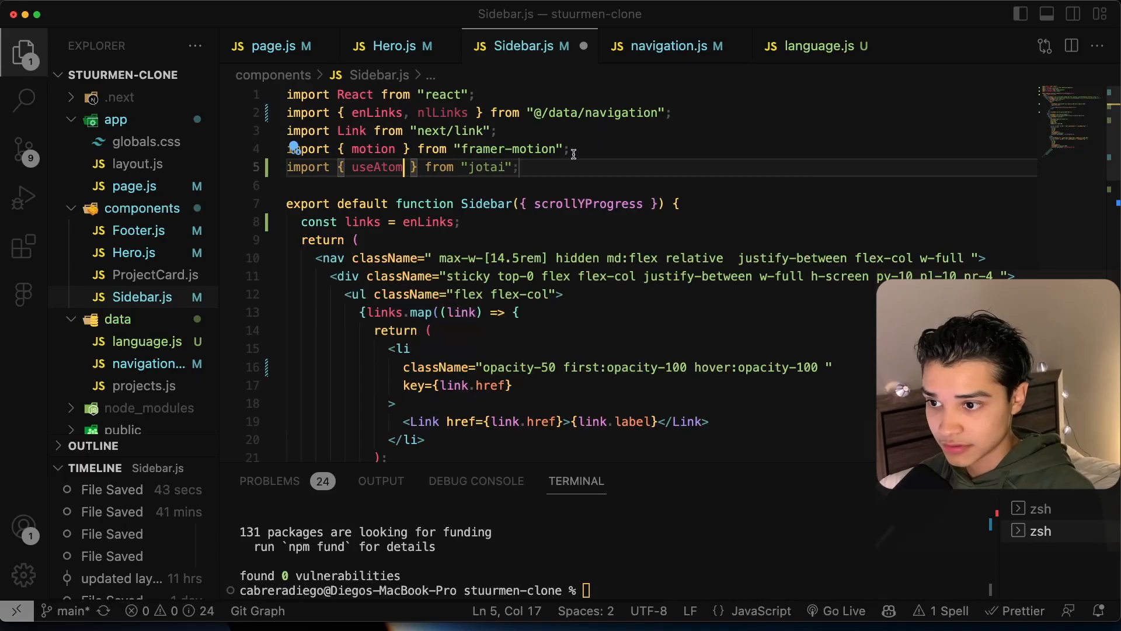
text(import)
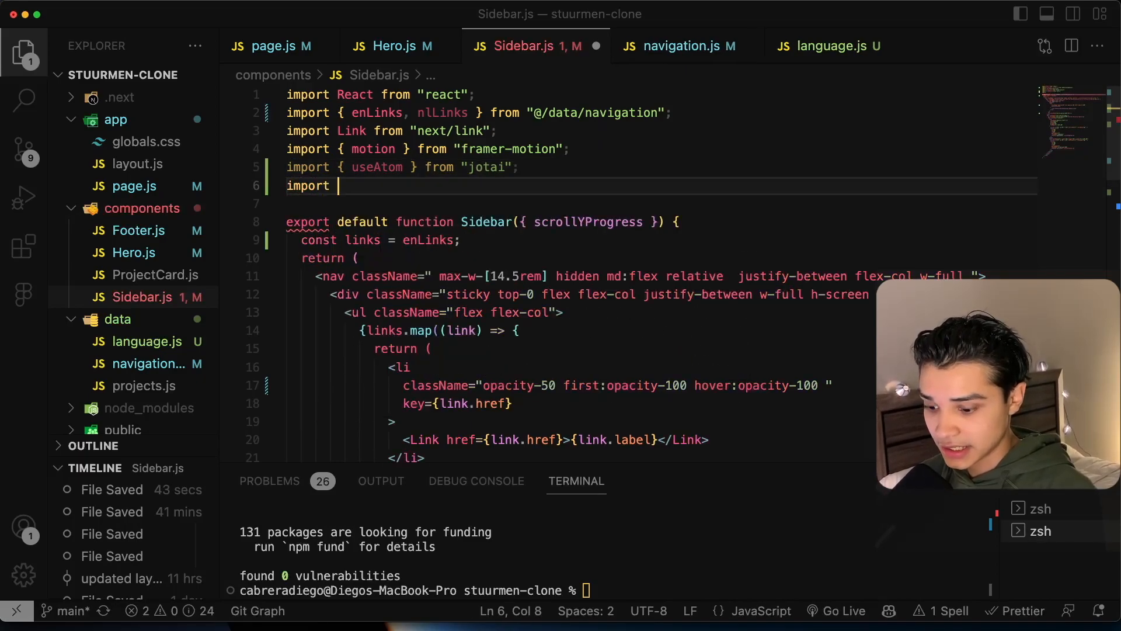
text({ lan } from "@/Atoms";)
text(const [siteL)
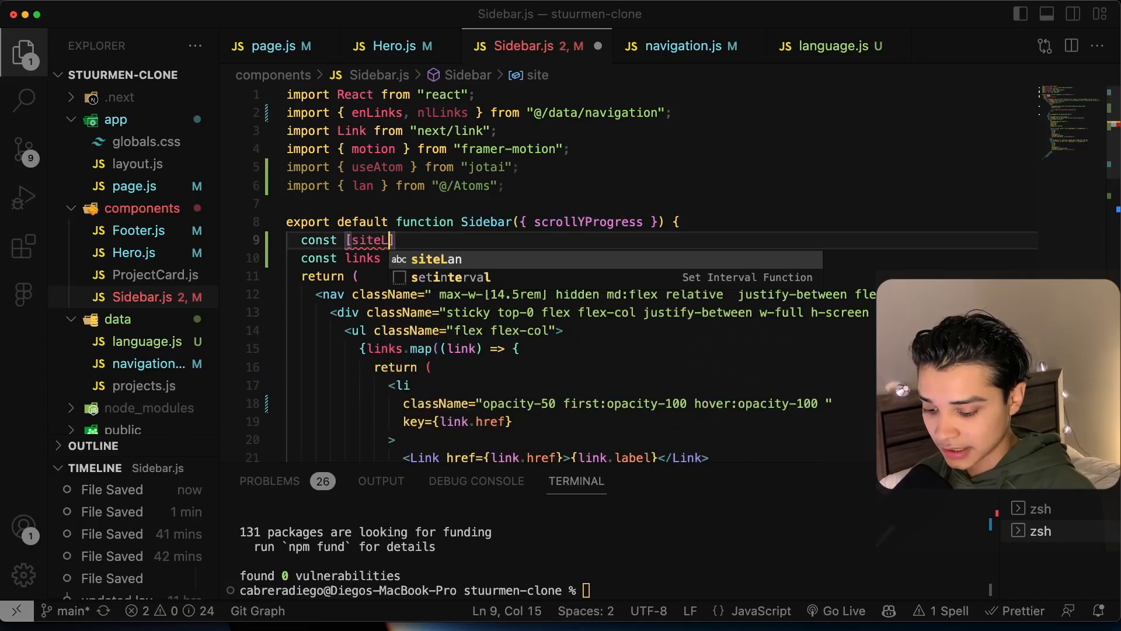
text(, setSiteLan)
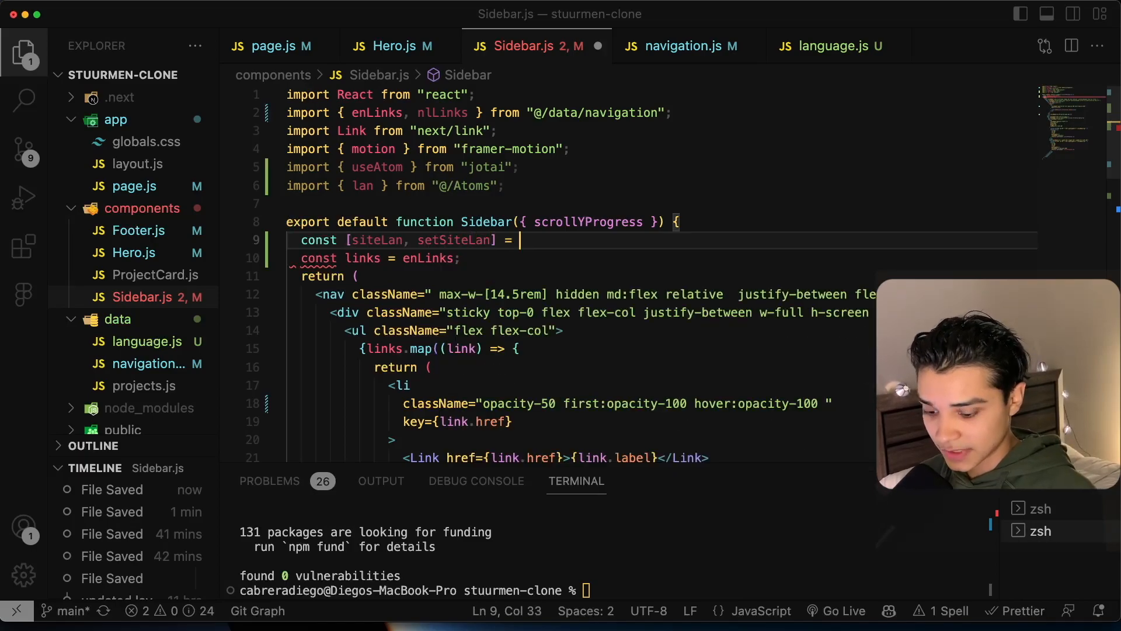
text(useA)
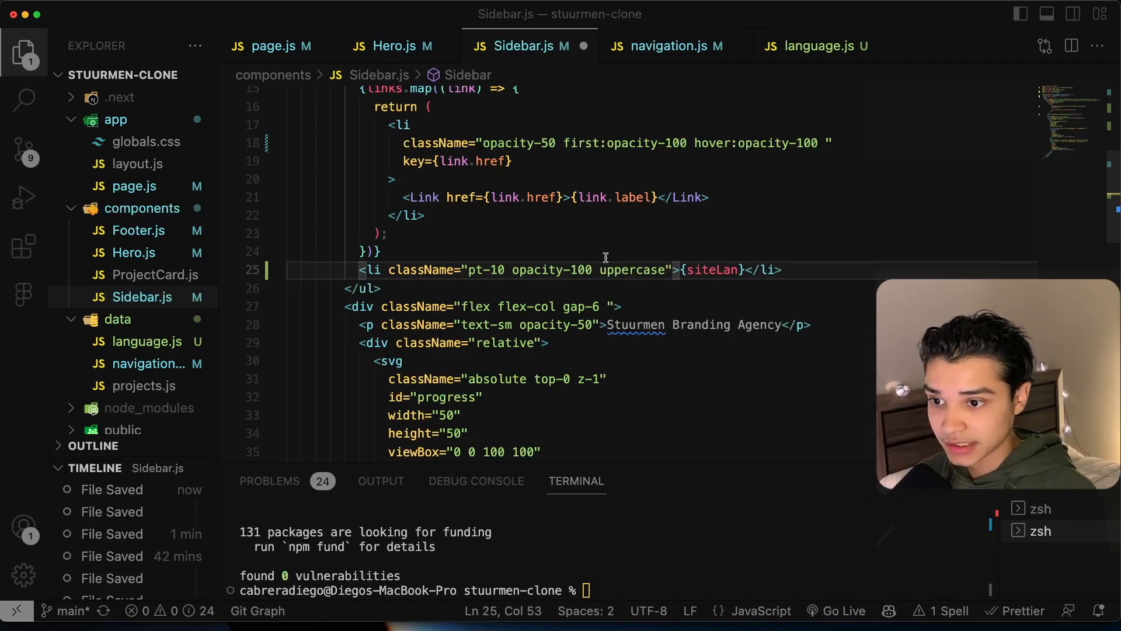
Add handleChange toggling siteLan between "en" and "nl", with onClick and cursor-pointer on the li.
text(on)
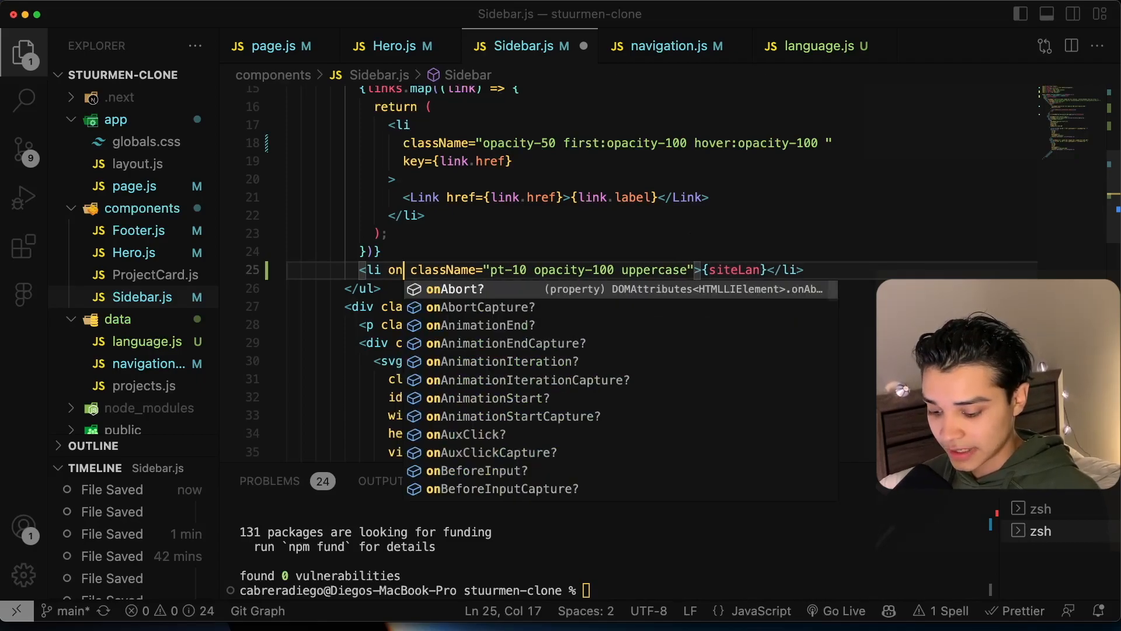
text(Click={handle)
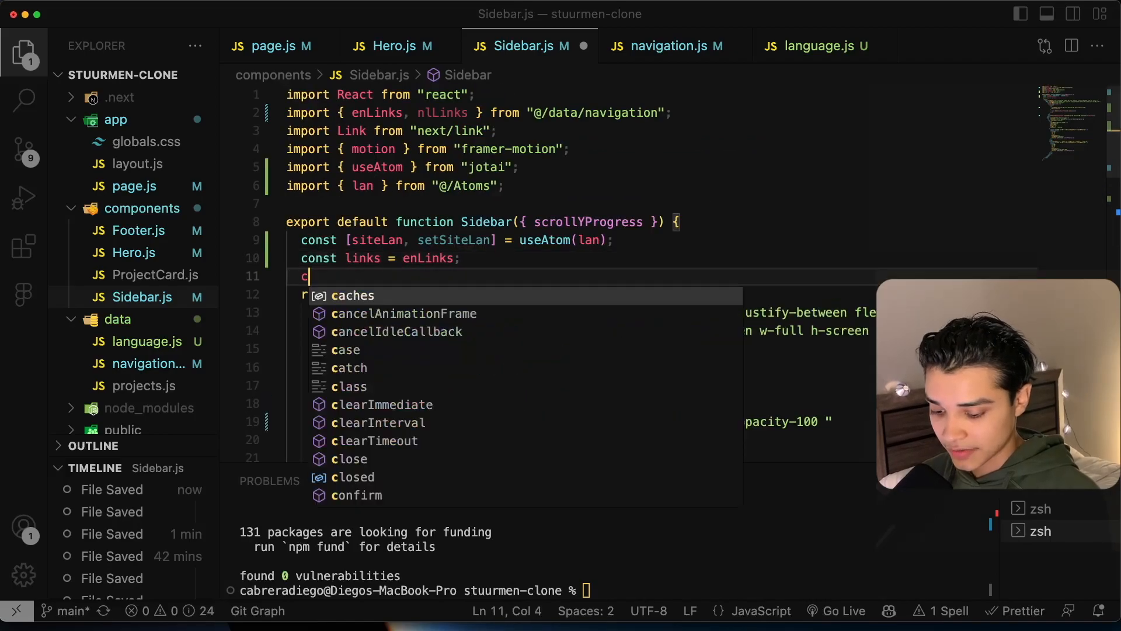
text(onst ha)
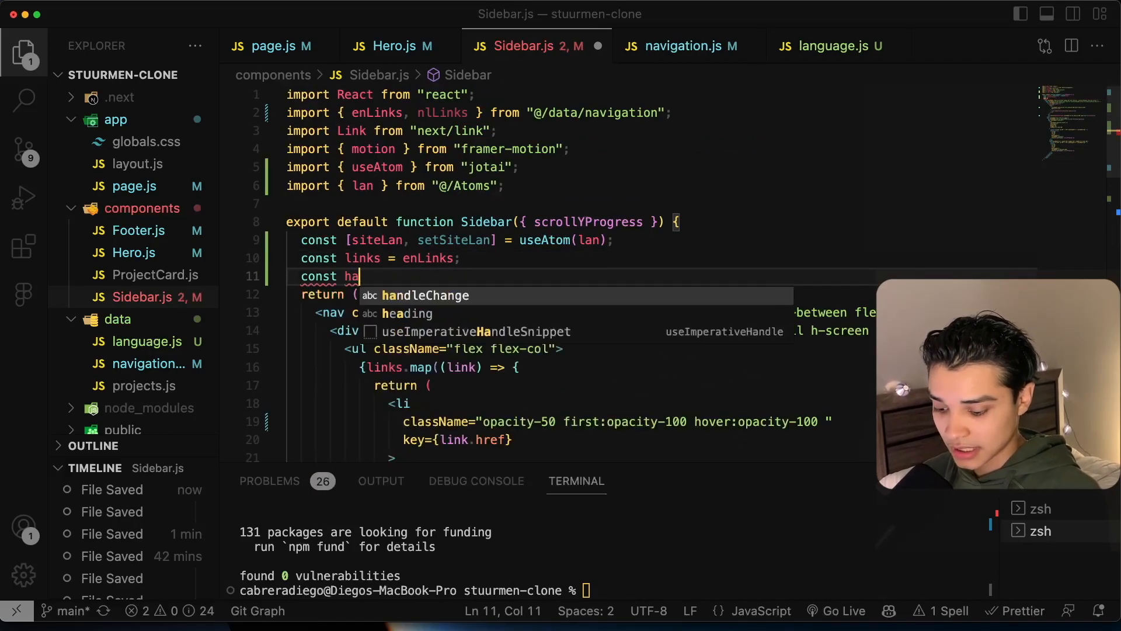
text(ndleChange = () =>{)
text(if)
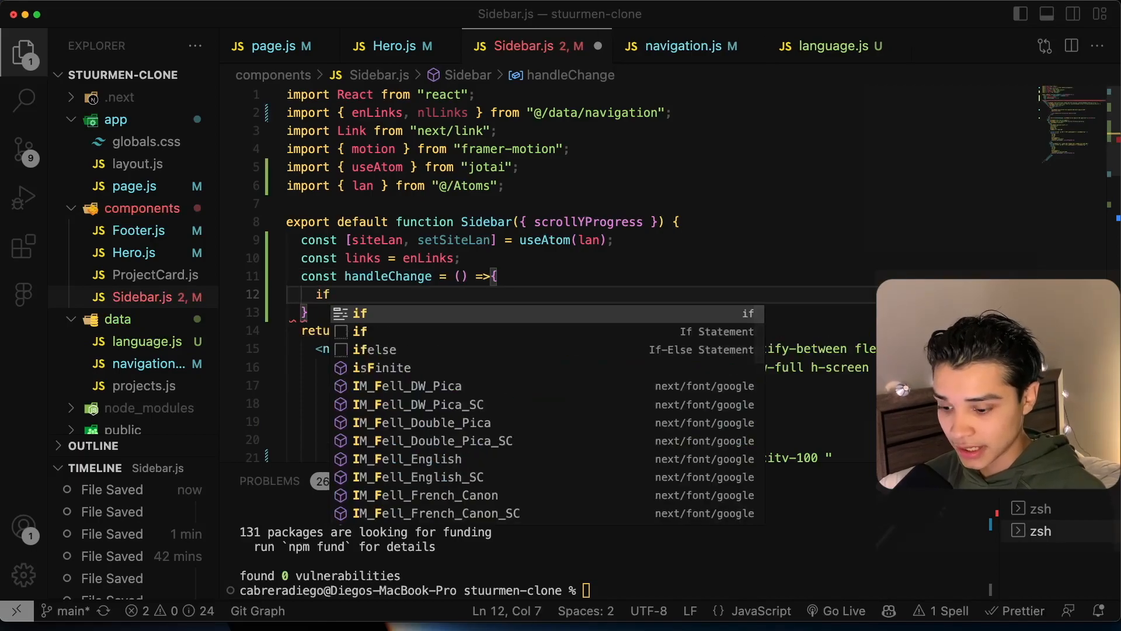
text((siteLan ==)
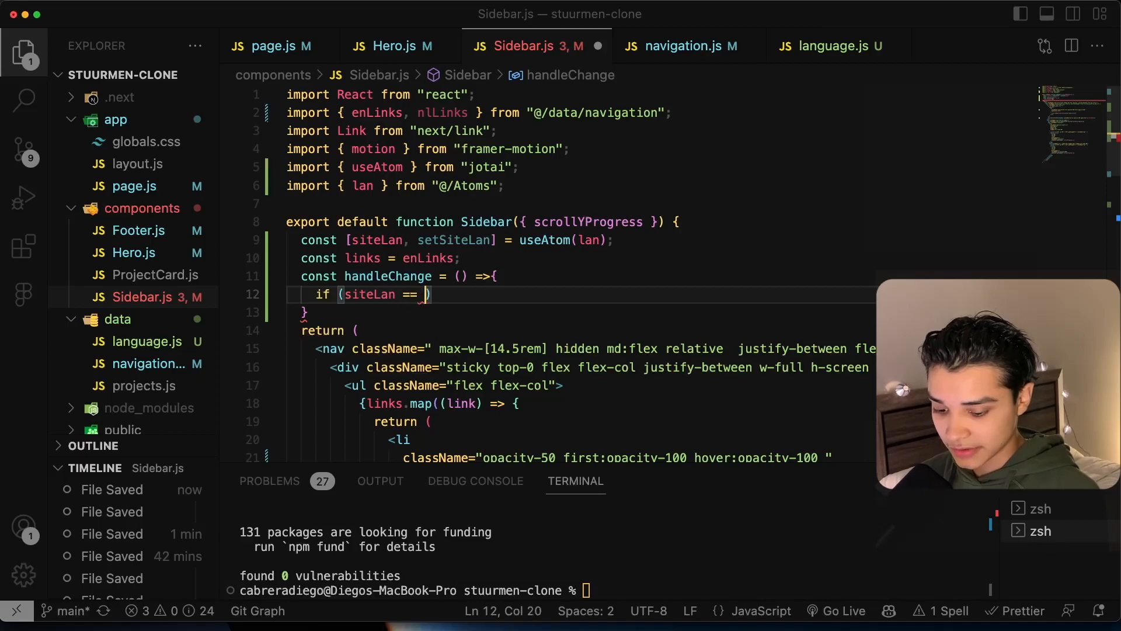
text("en"))
text(} else)
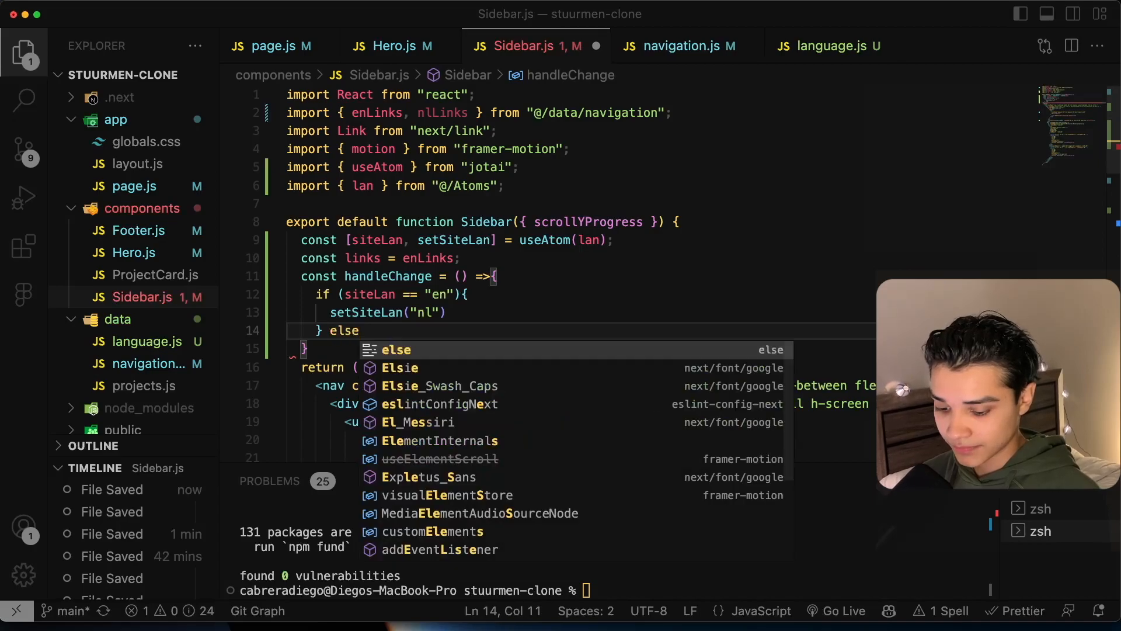
text({)
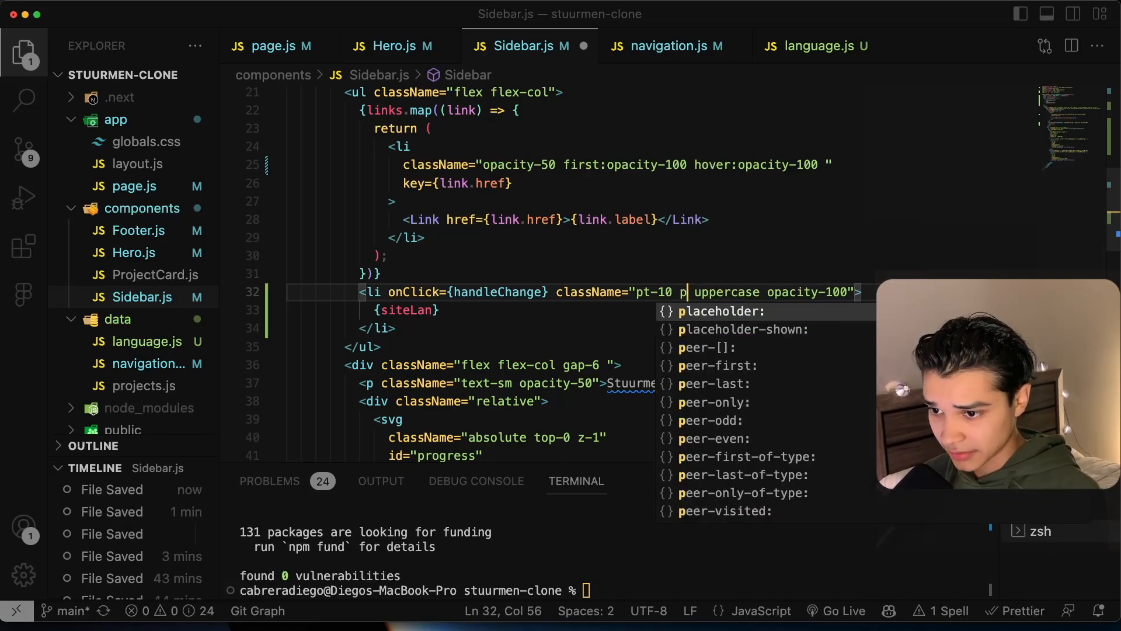
text(ur)
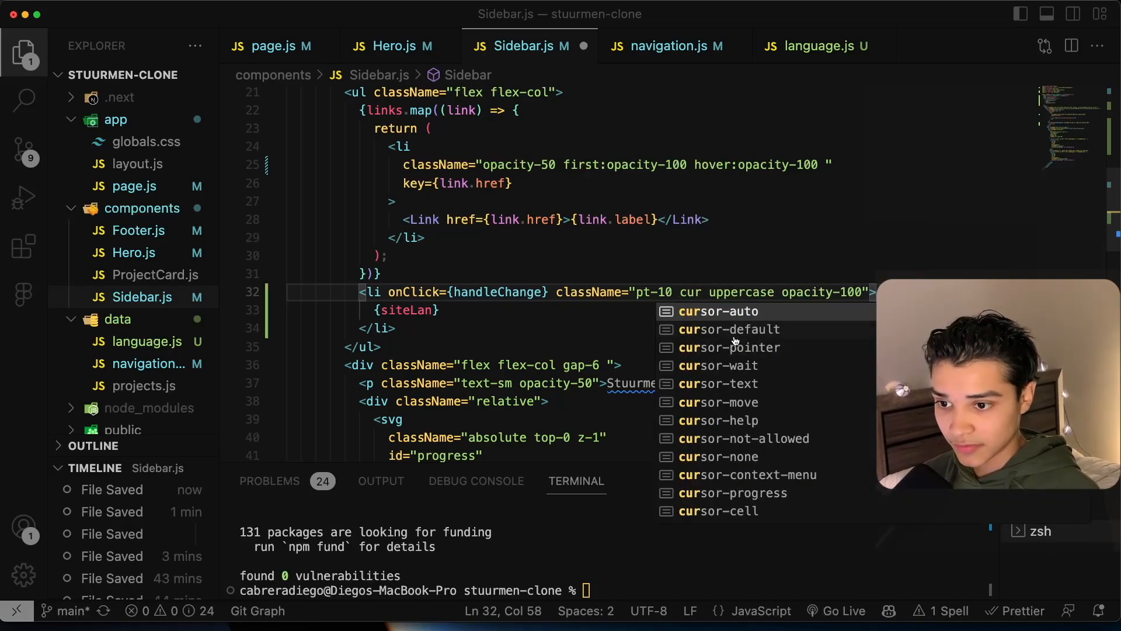
click(104, 14)
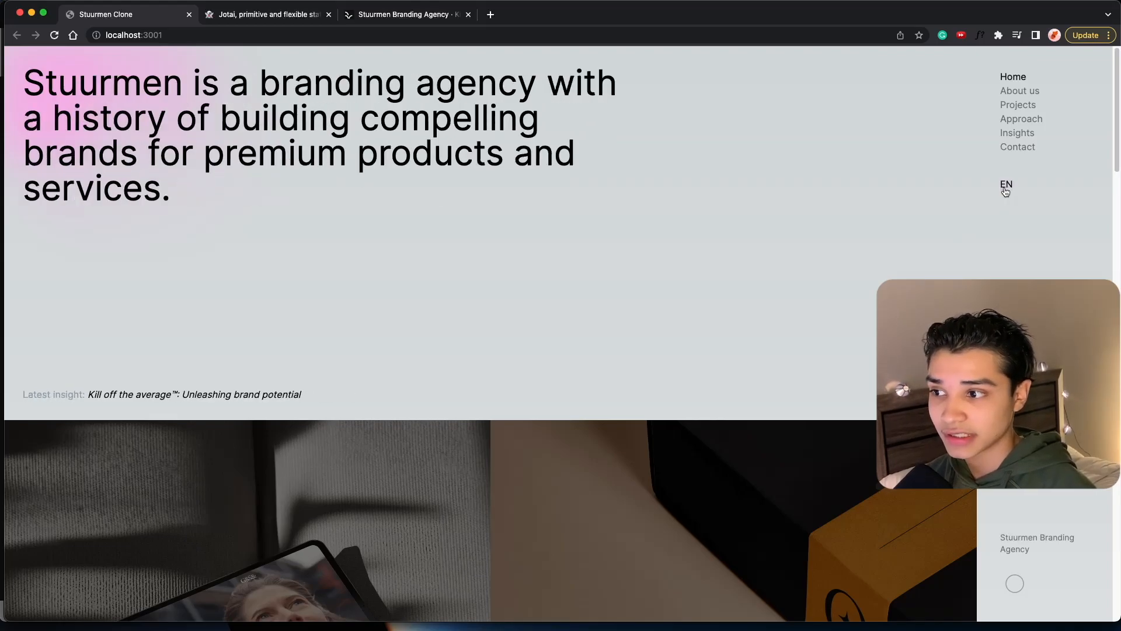
click(1006, 184)
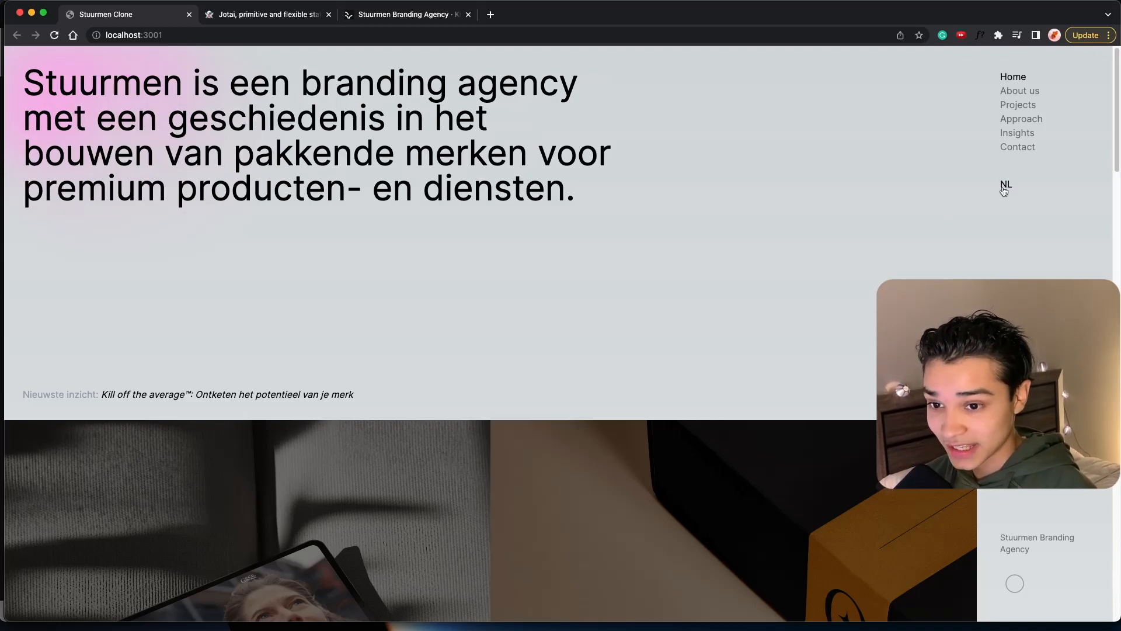
click(1006, 185)
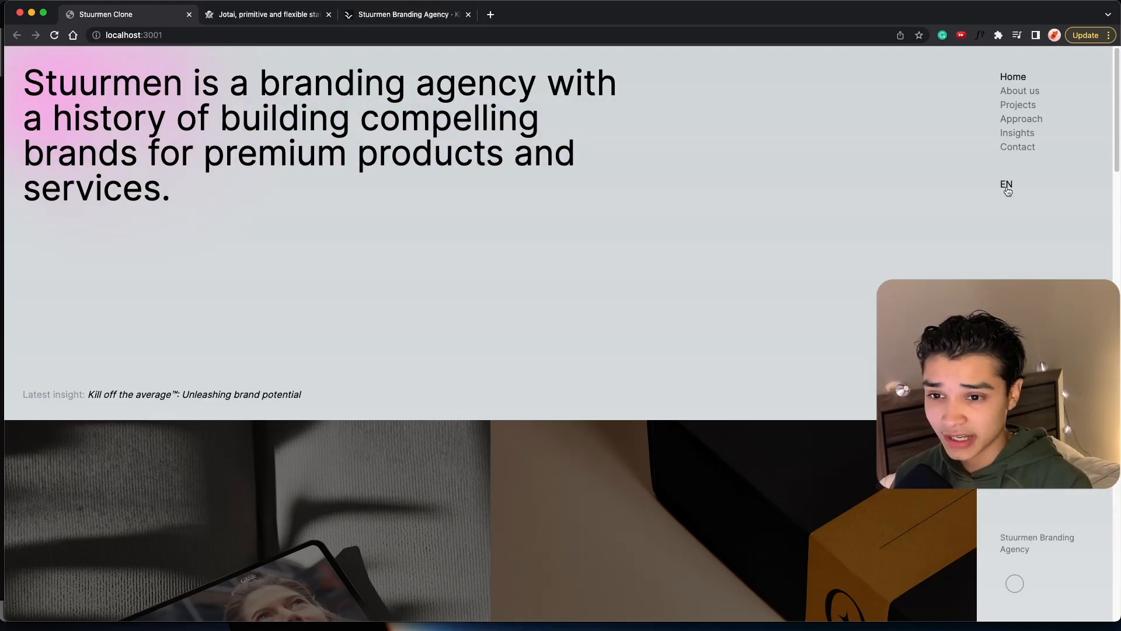
click(1006, 184)
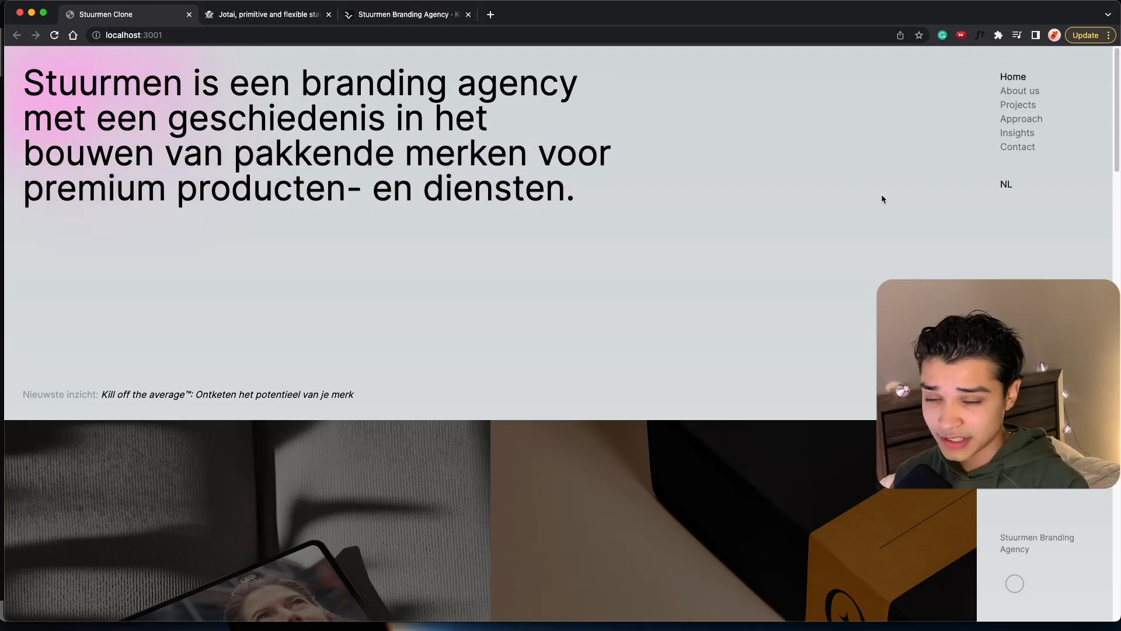
click(1007, 184)
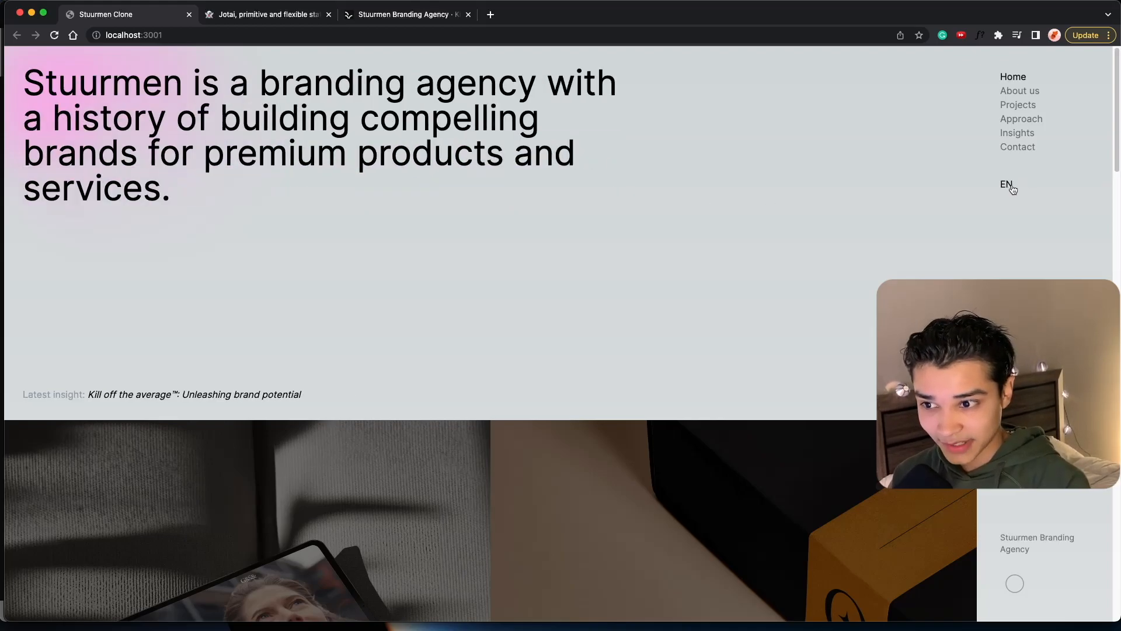
mouse_move(382, 189)
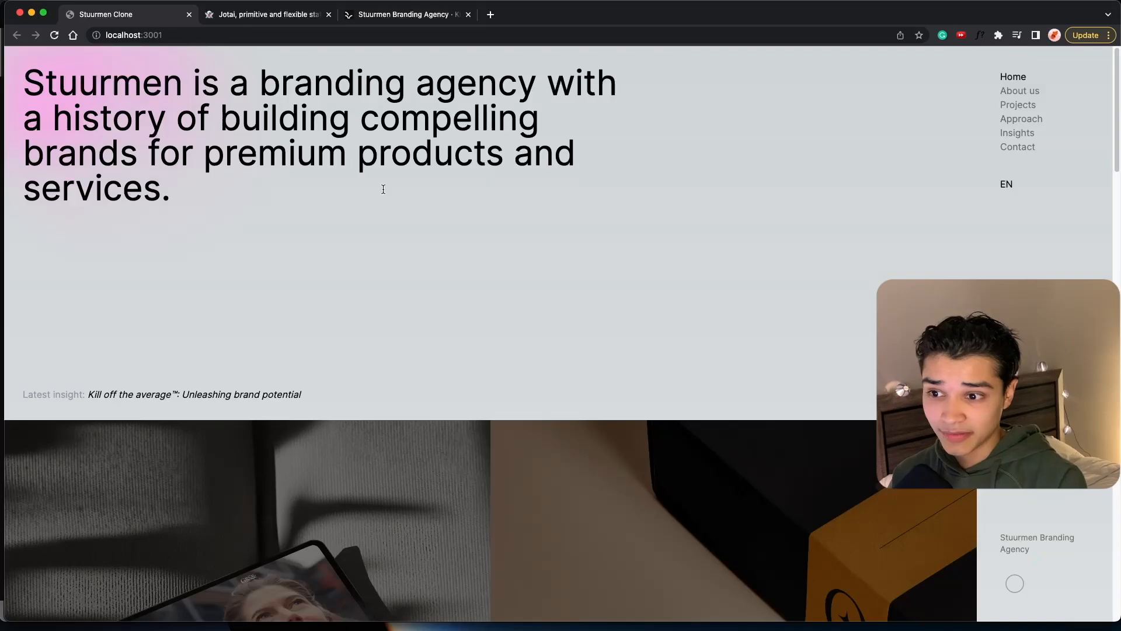
scroll(down, 3)
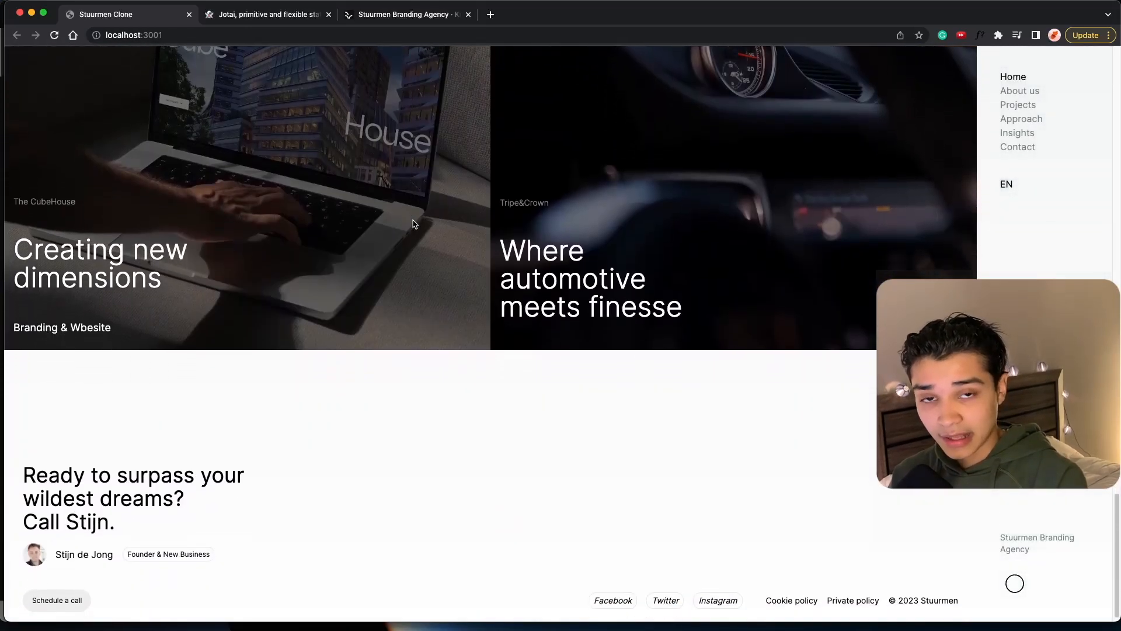
click(267, 14)
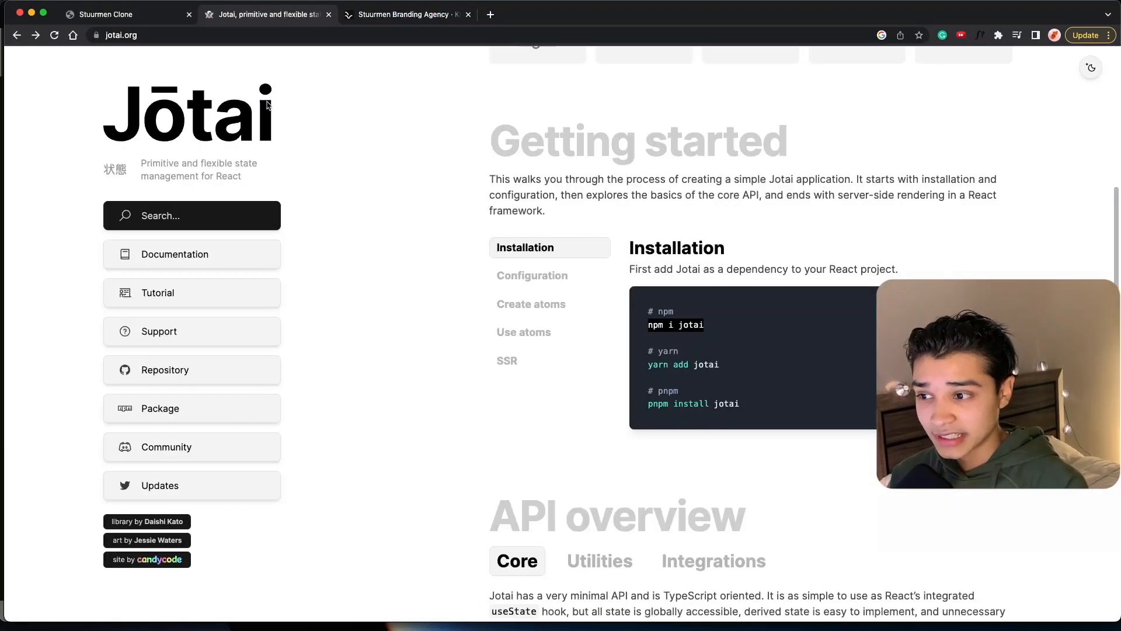
scroll(up, 3)
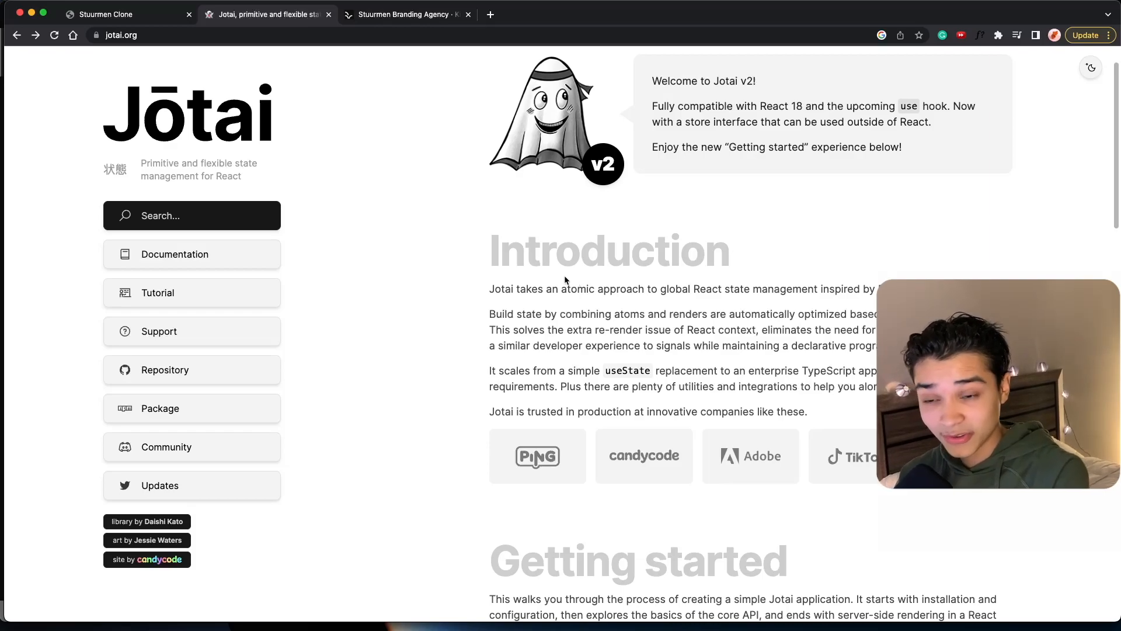
mouse_move(508, 286)
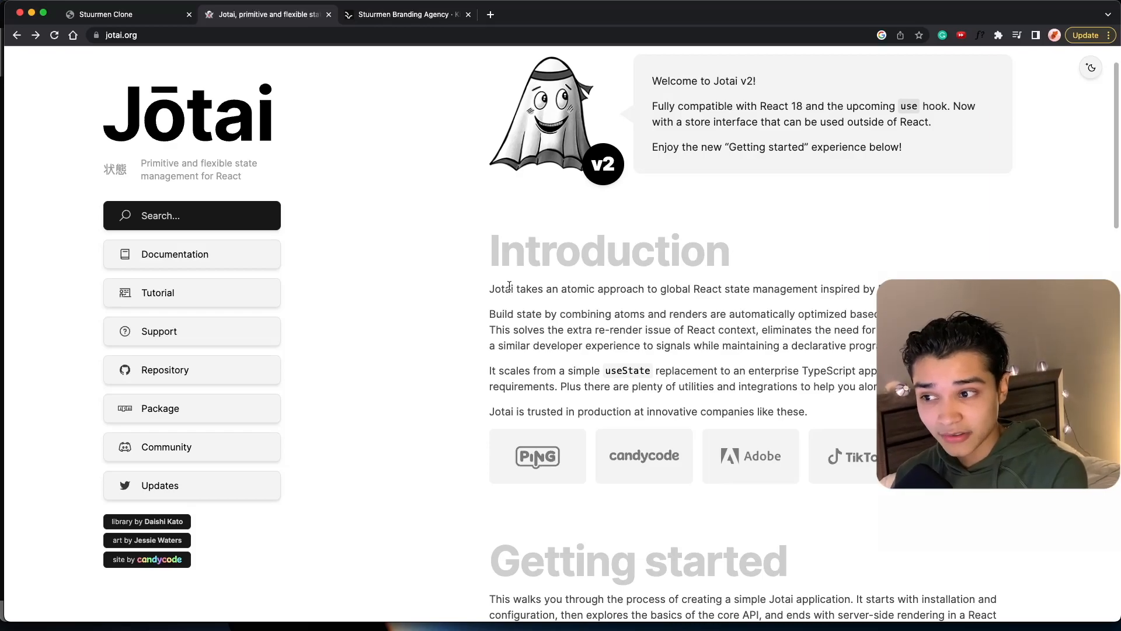
scroll(down, 3)
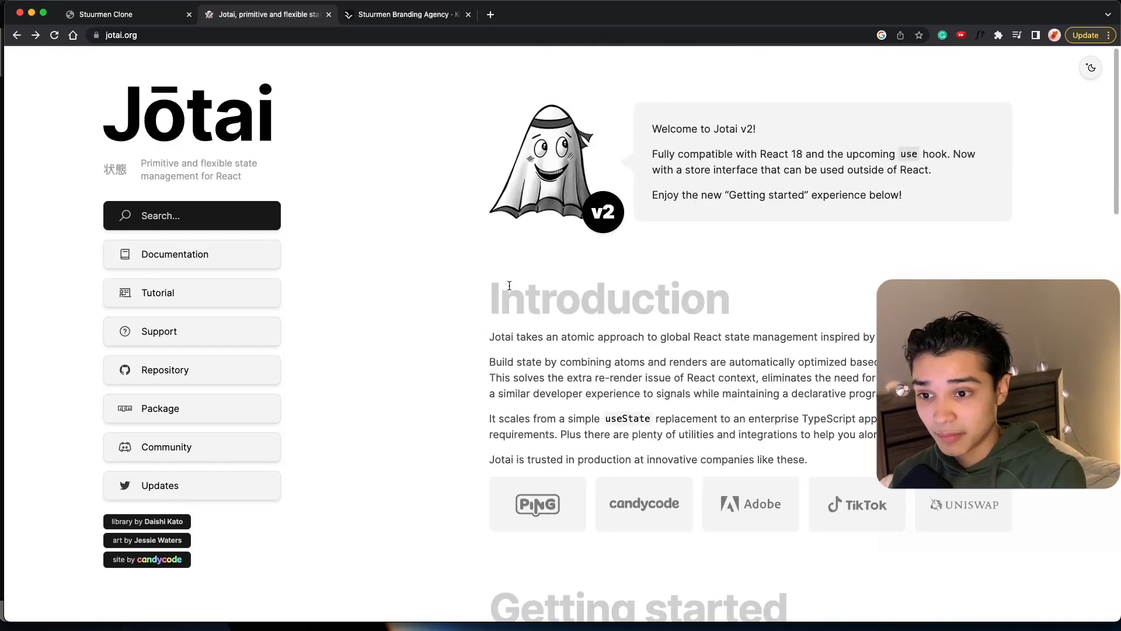
click(127, 14)
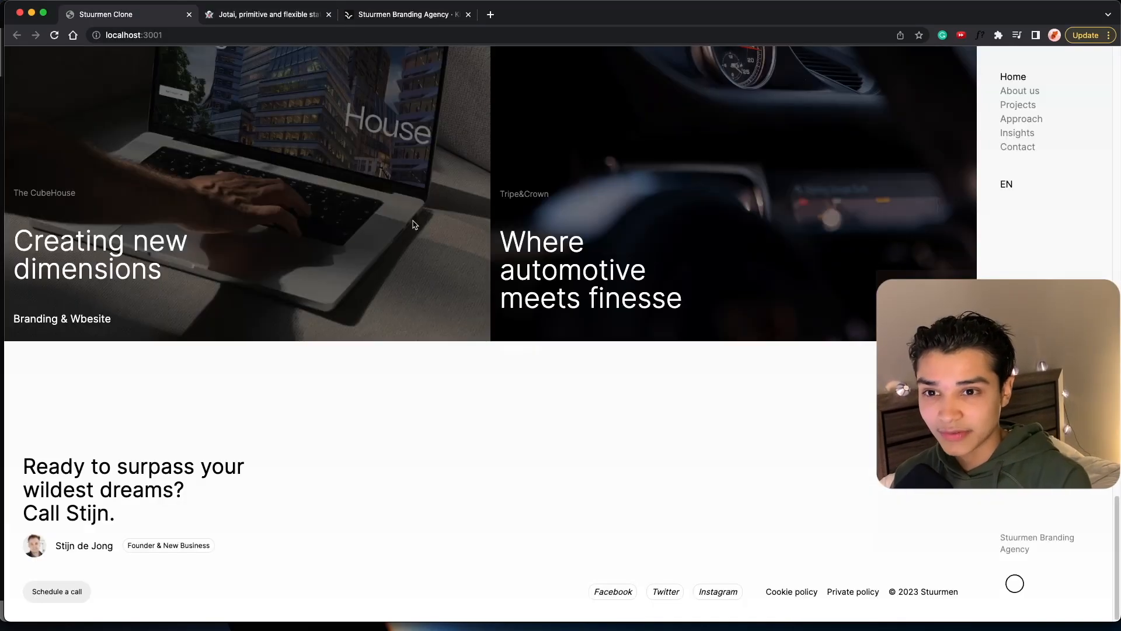